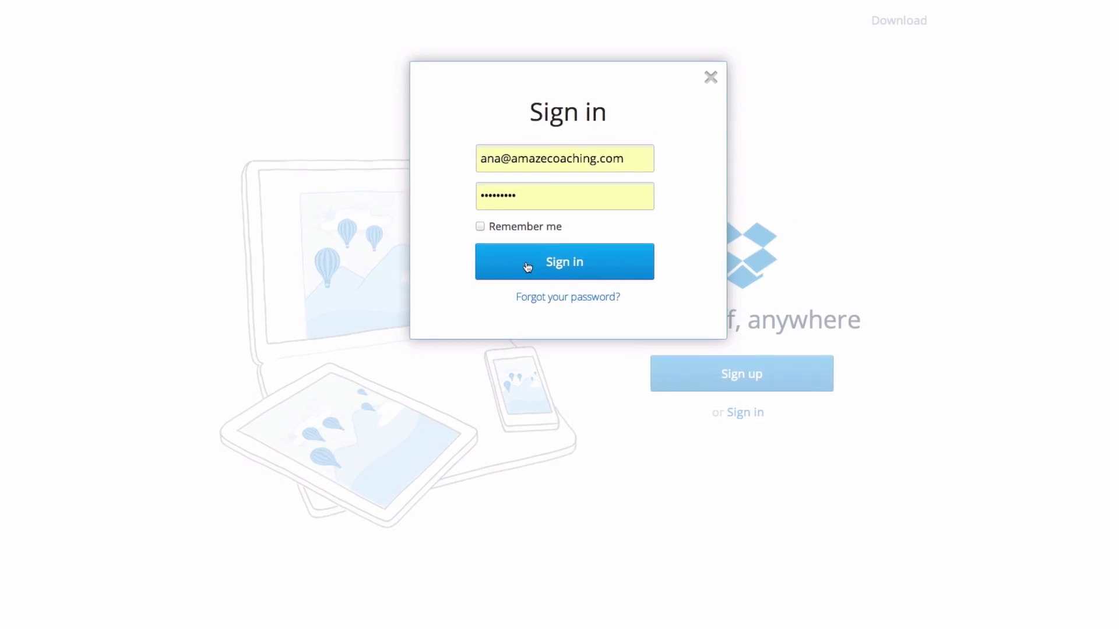
# Sign in to the Dropbox account on dropbox.com to reach the home file list.
pyautogui.click(564, 261)
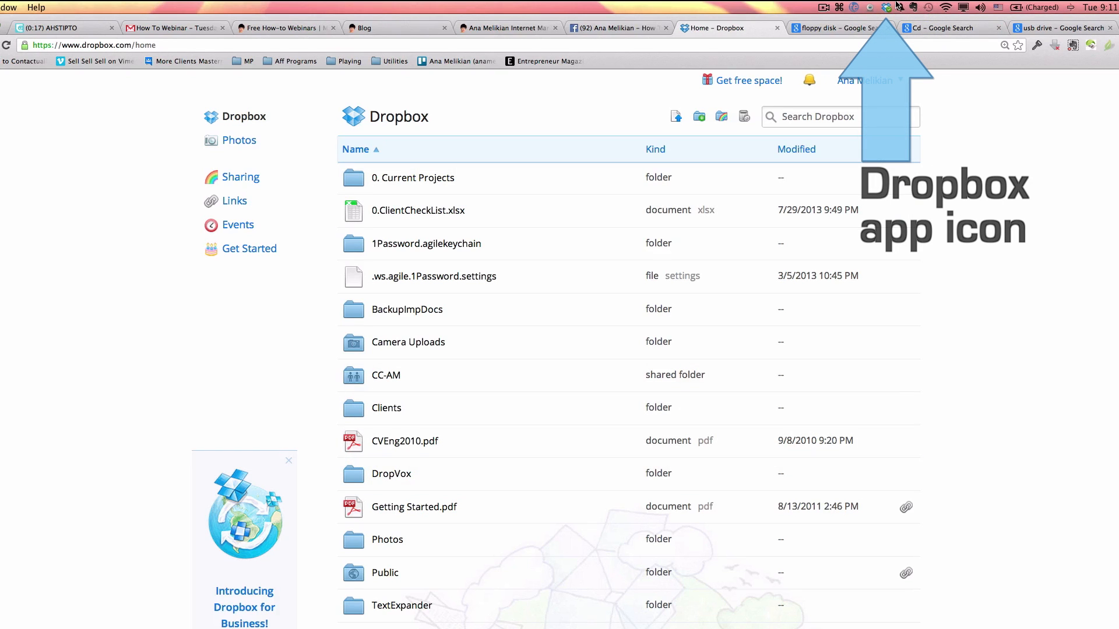
pyautogui.moveTo(886, 8)
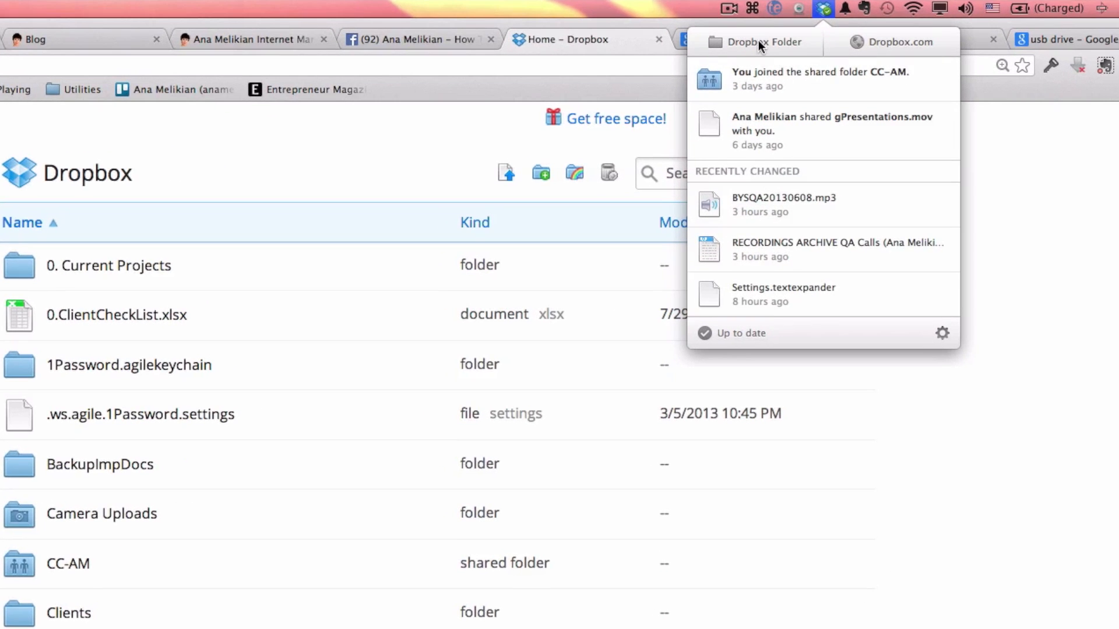
pyautogui.moveTo(746, 44)
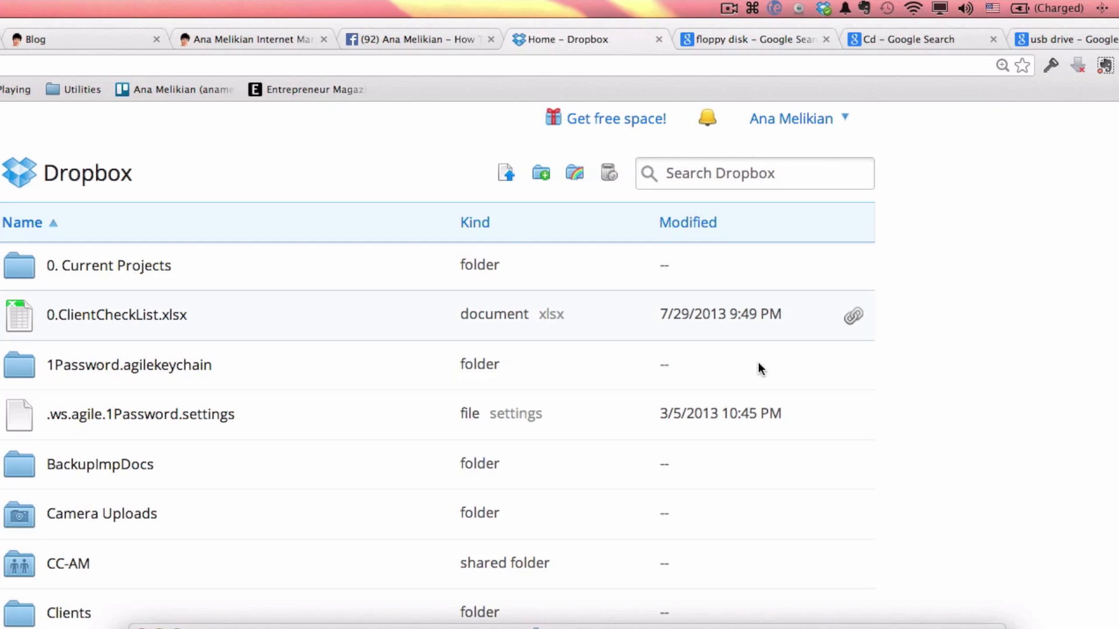
# Show the Dropbox menu bar panel with CC-AM activity, recent files and Up to date status.
pyautogui.click(823, 7)
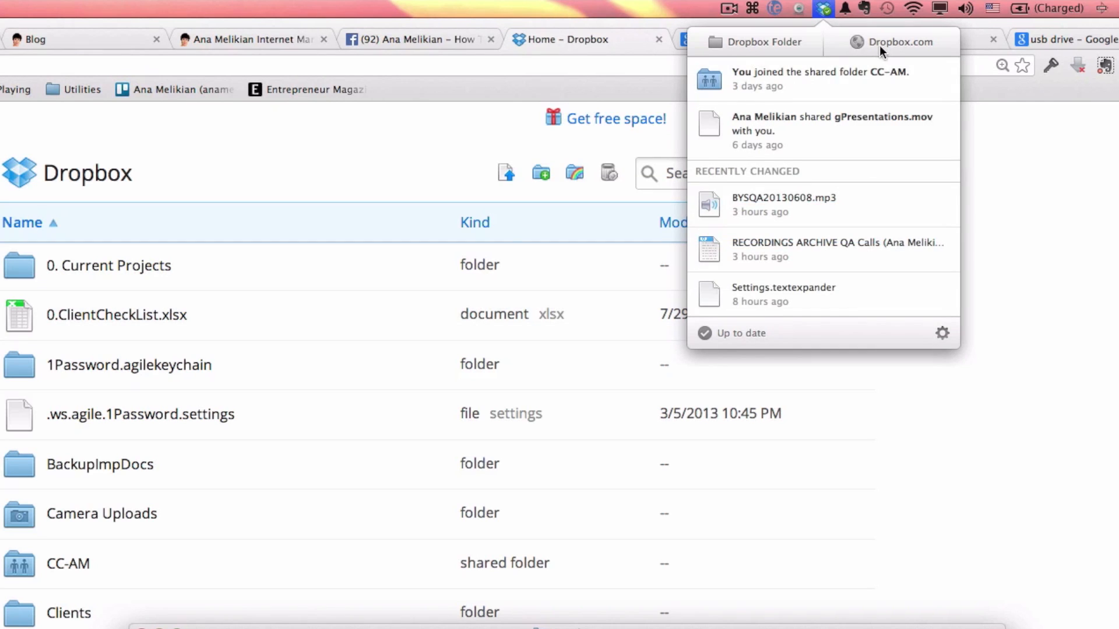
pyautogui.click(822, 8)
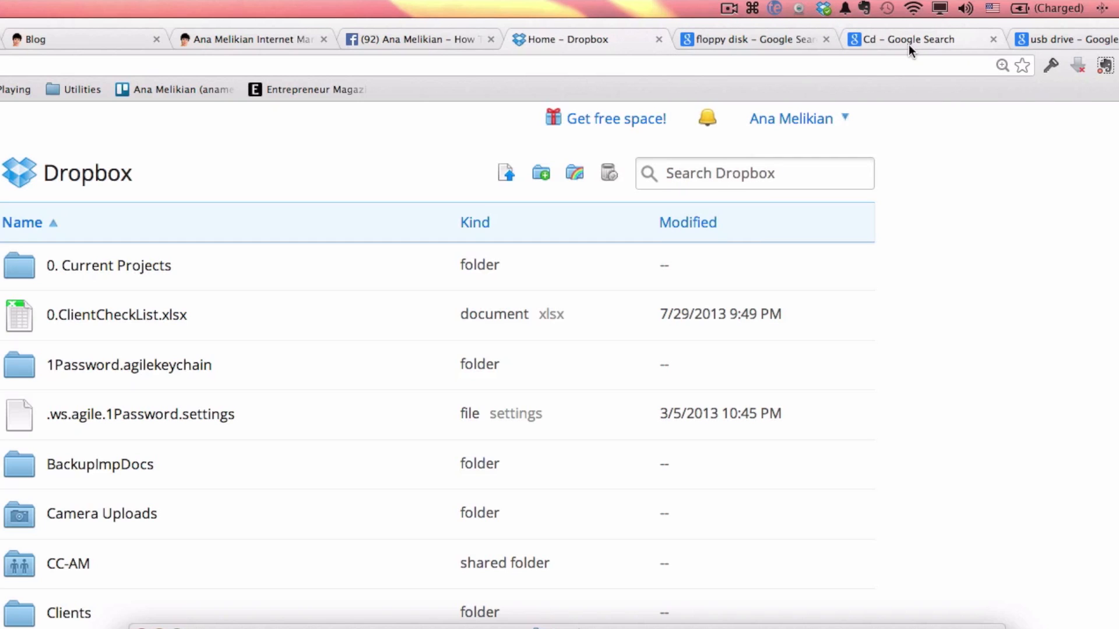
pyautogui.moveTo(924, 80)
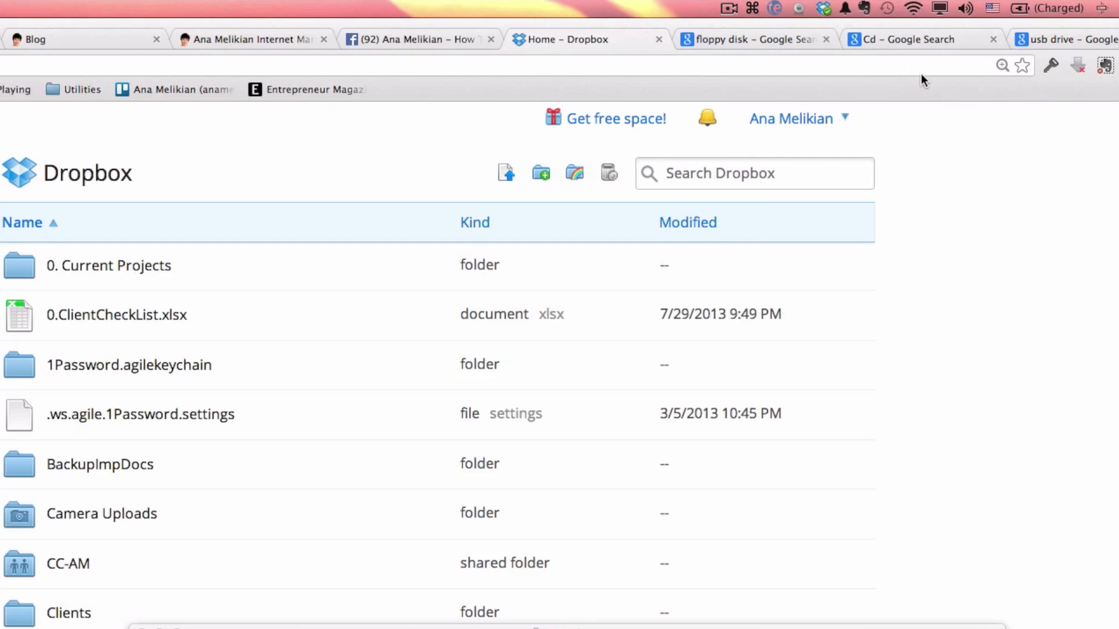
pyautogui.click(822, 8)
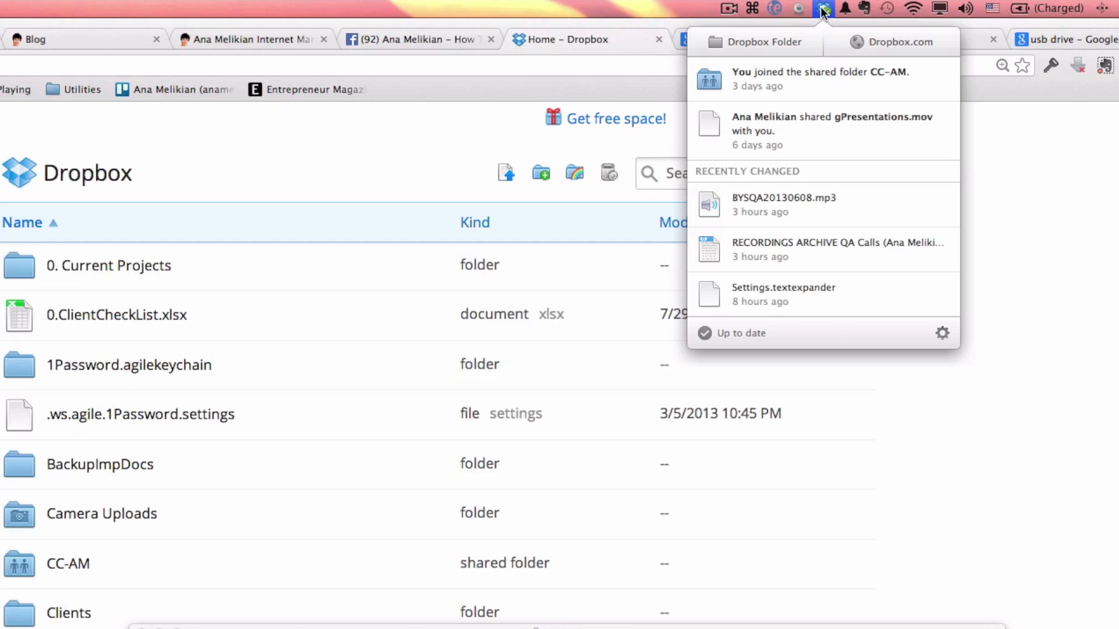
pyautogui.moveTo(737, 43)
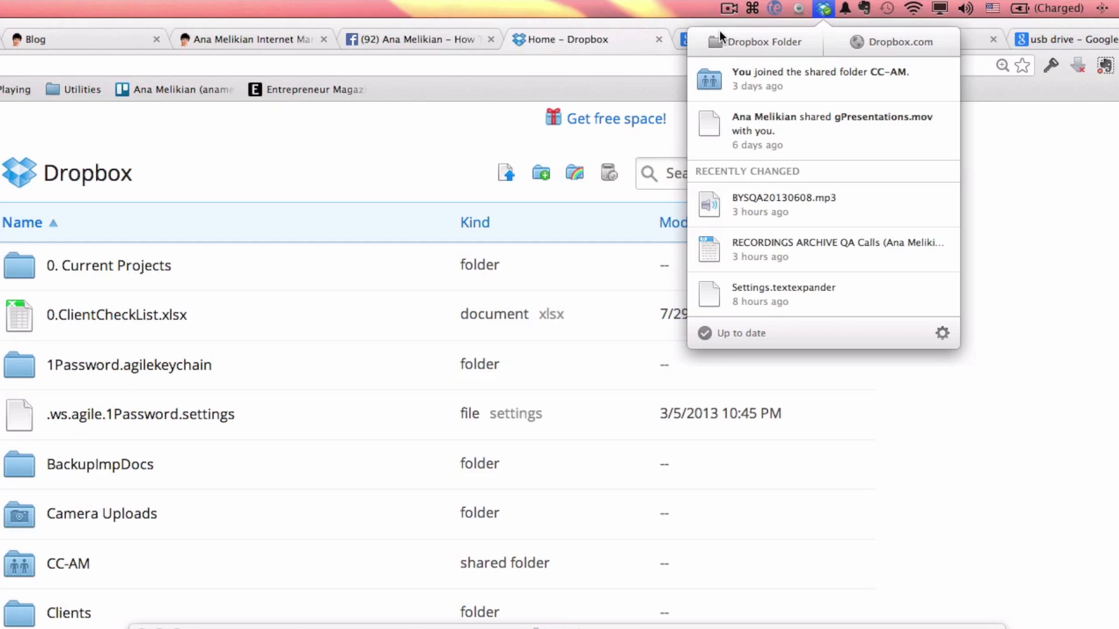
pyautogui.moveTo(764, 60)
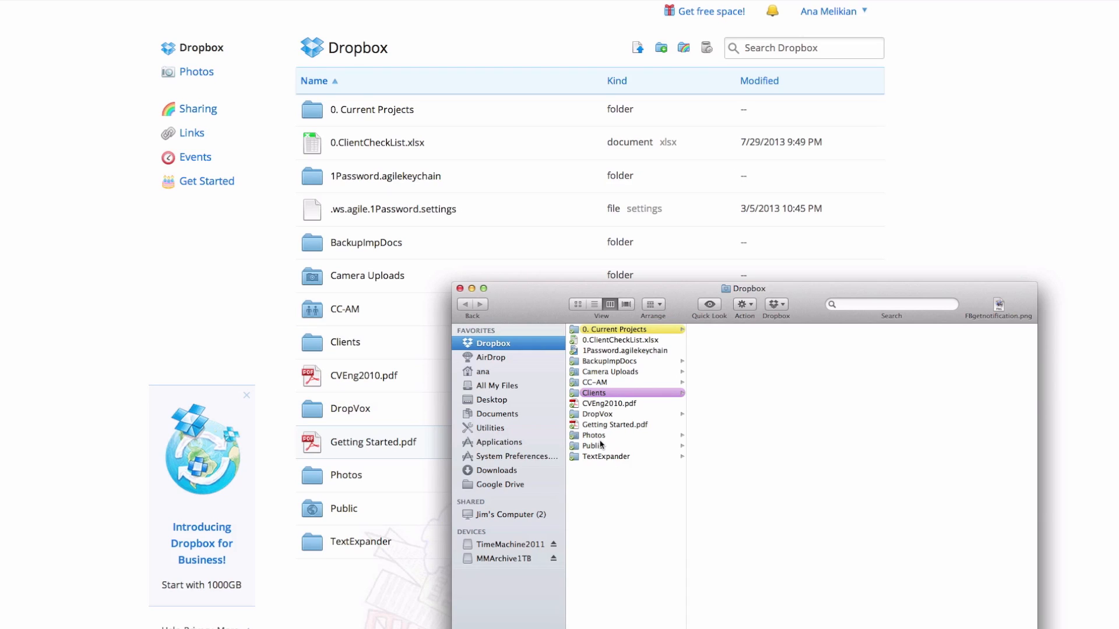
pyautogui.moveTo(591, 406)
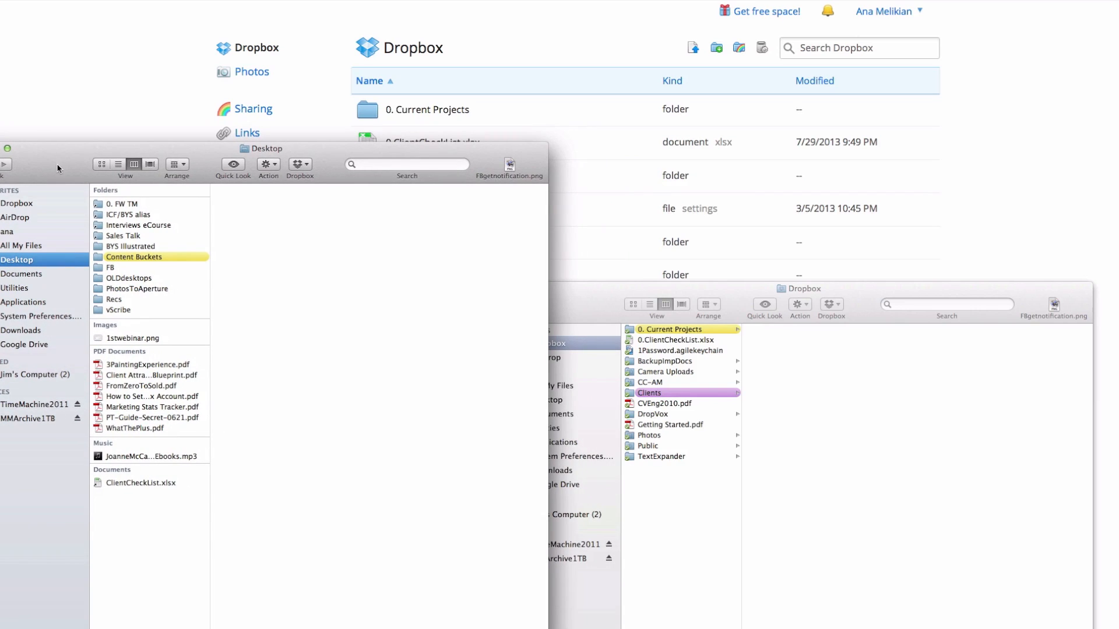
pyautogui.moveTo(99, 366)
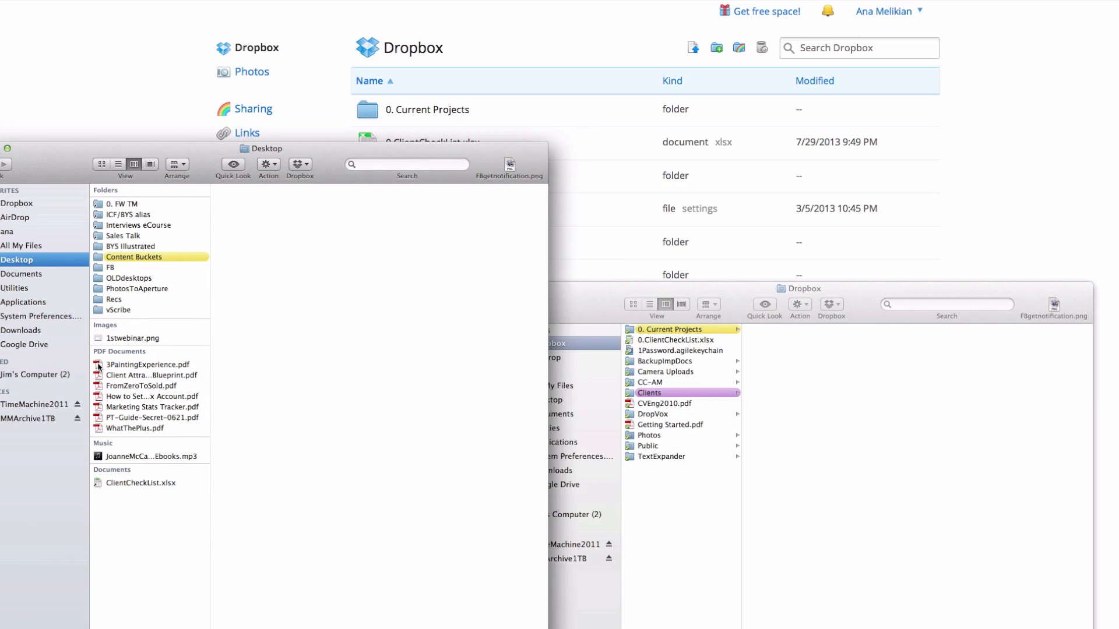
pyautogui.moveTo(100, 425)
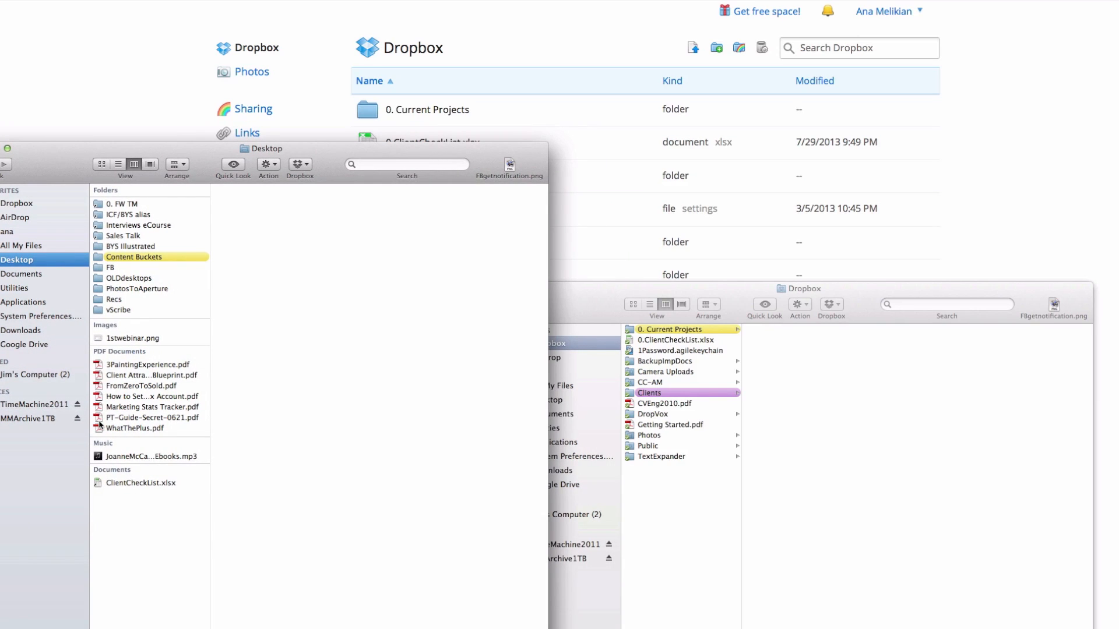
pyautogui.moveTo(96, 460)
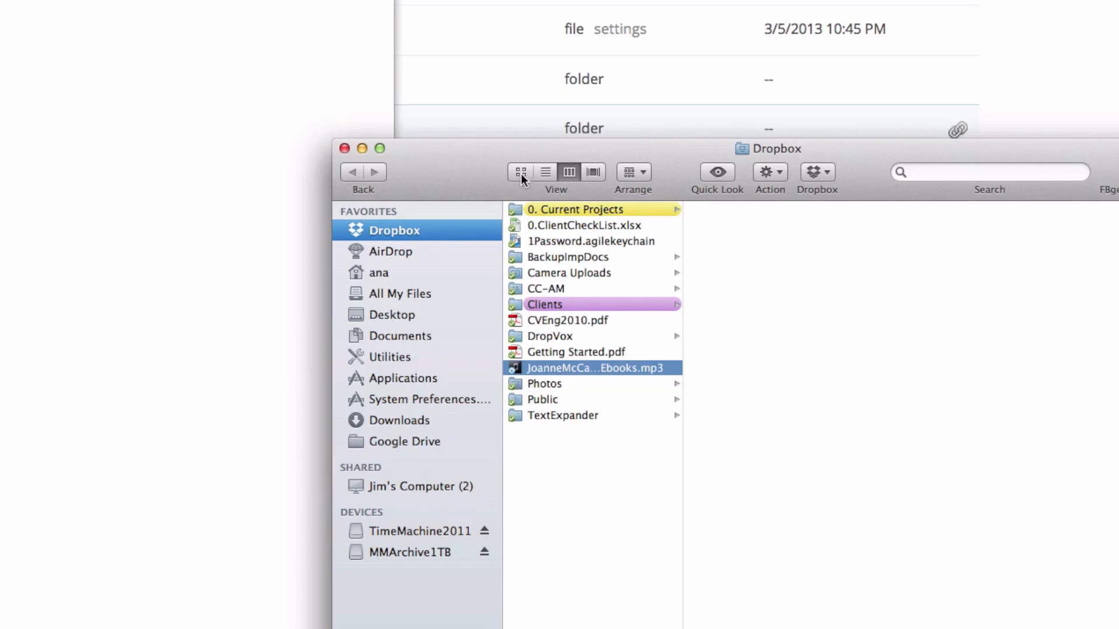
# Switch the Finder Dropbox folder to Icon view to watch the ebooks mp3 sync.
pyautogui.click(519, 172)
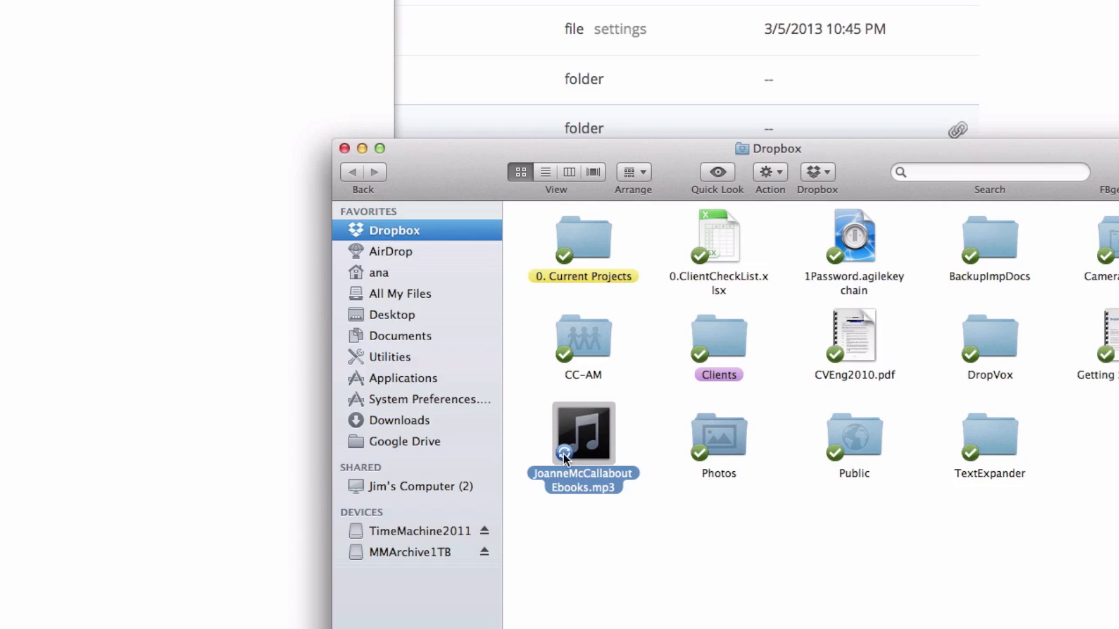
pyautogui.moveTo(544, 444)
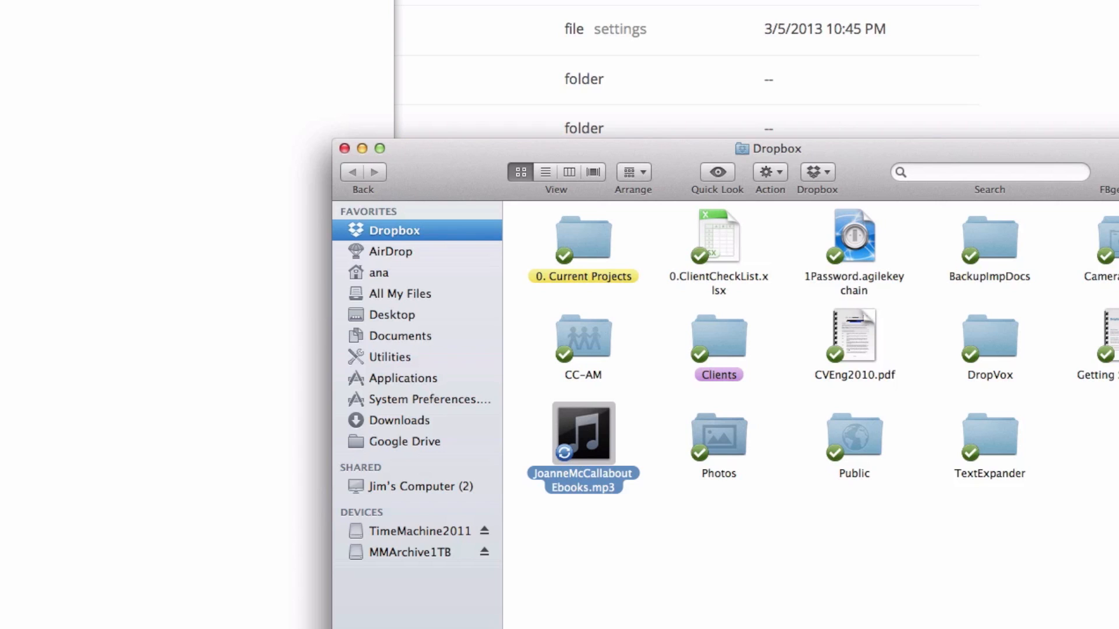
pyautogui.moveTo(696, 478)
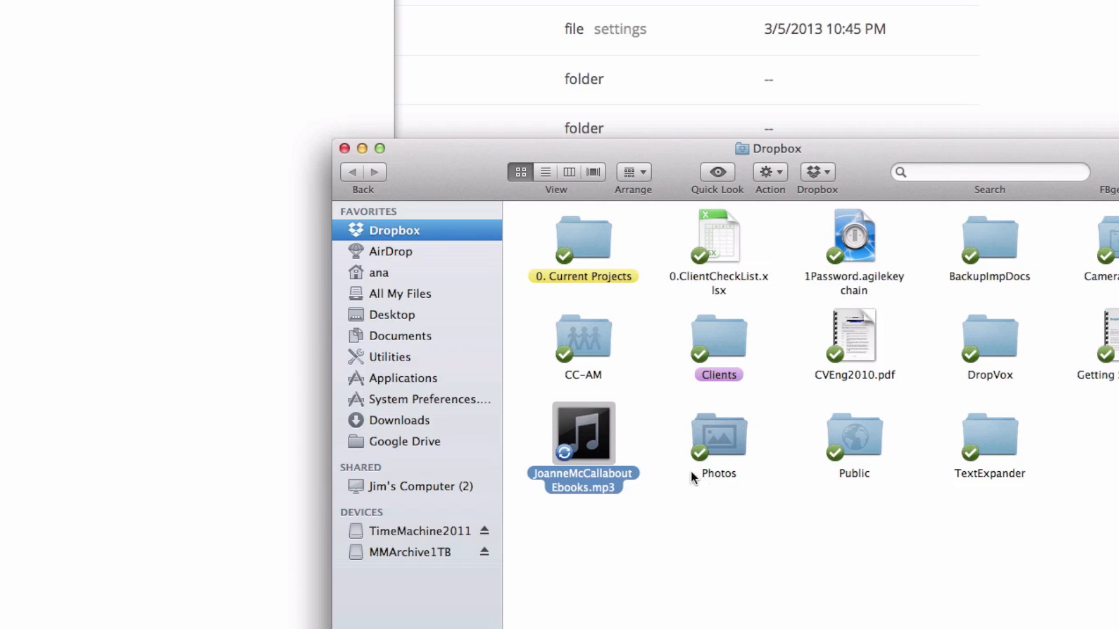
pyautogui.moveTo(583, 245)
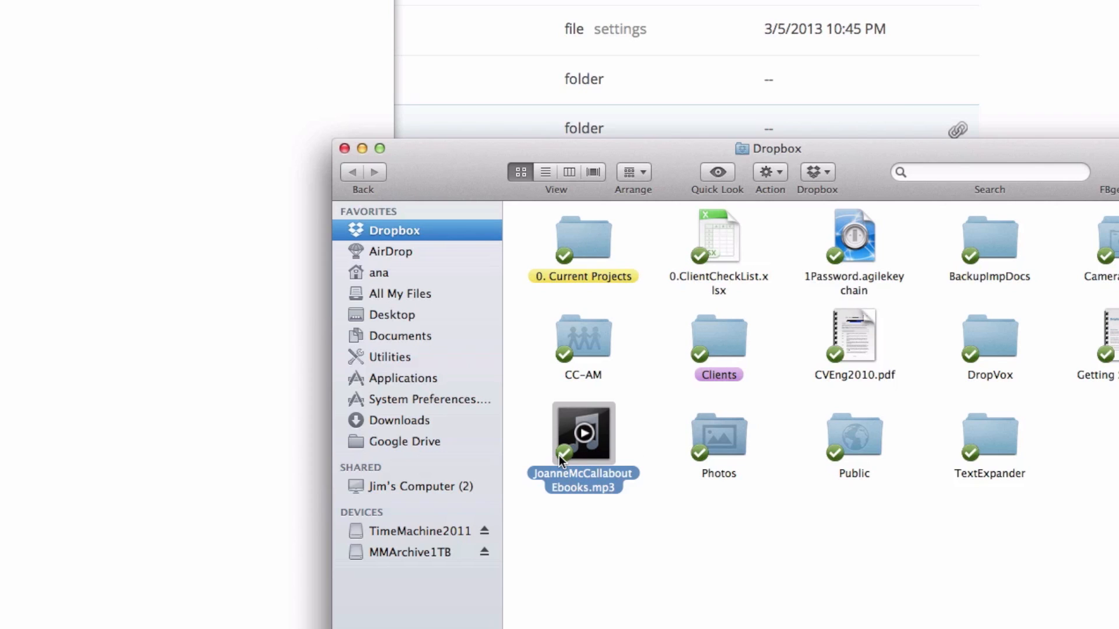
pyautogui.moveTo(571, 441)
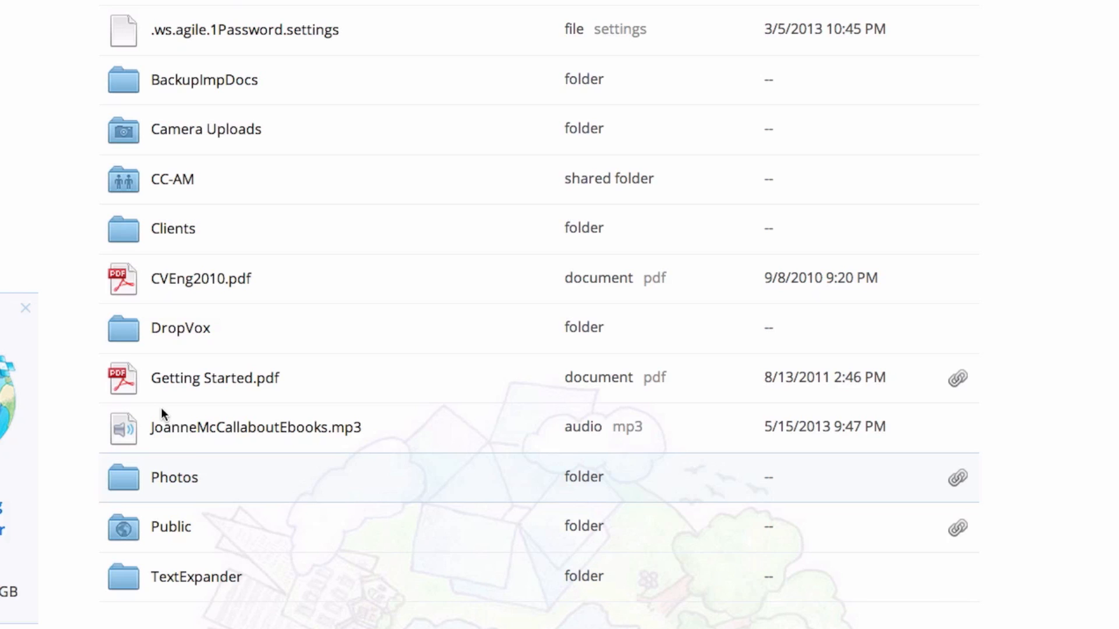
pyautogui.moveTo(191, 445)
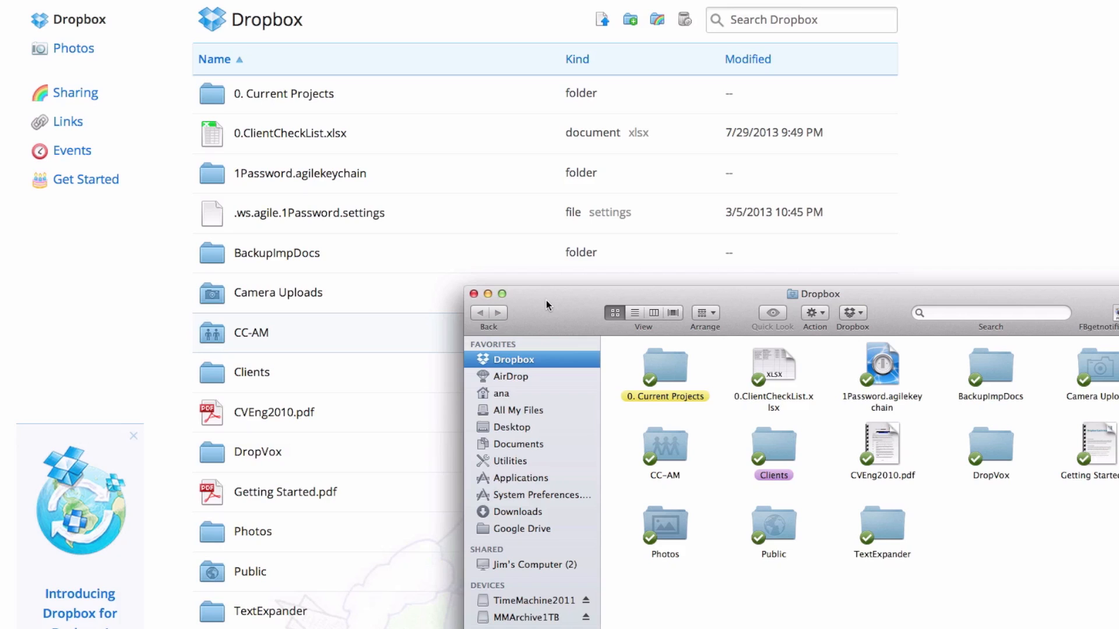
pyautogui.moveTo(669, 499)
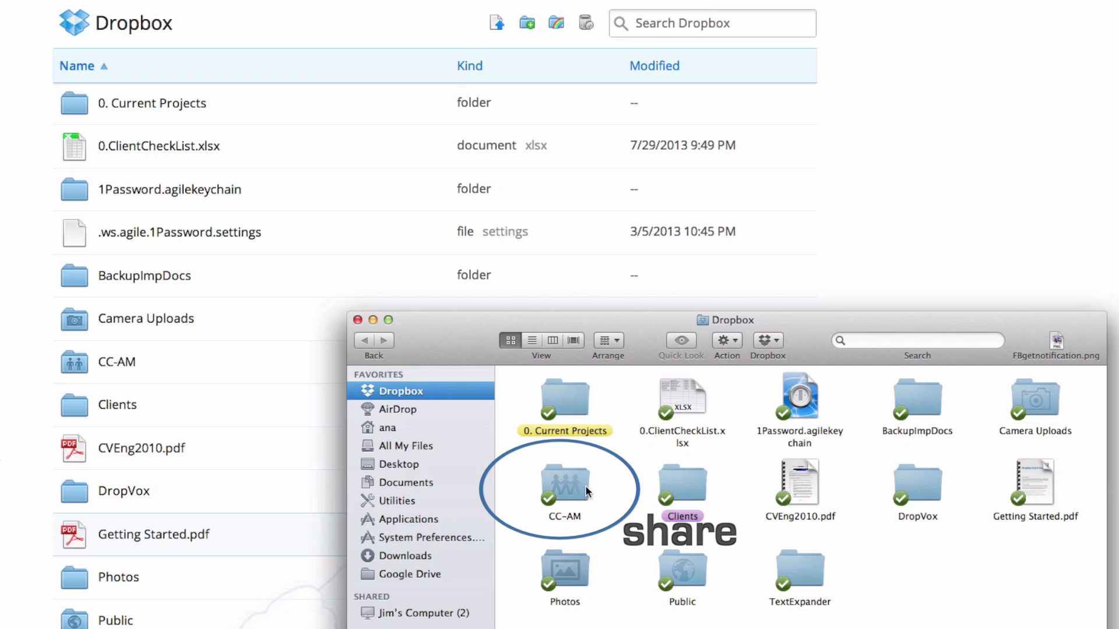
pyautogui.moveTo(566, 515)
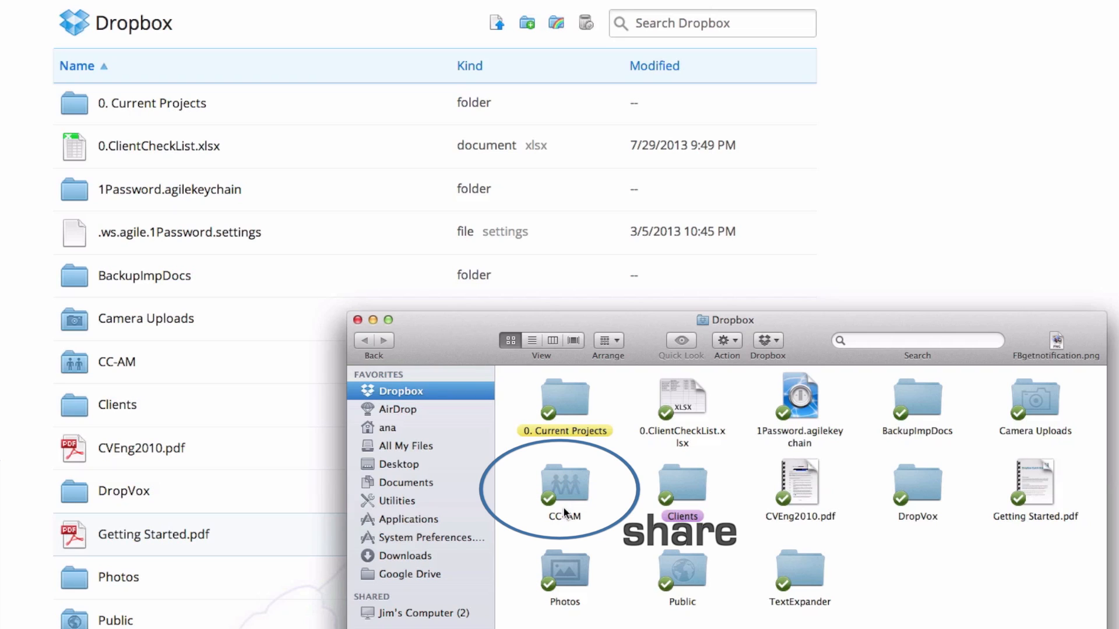
pyautogui.moveTo(565, 519)
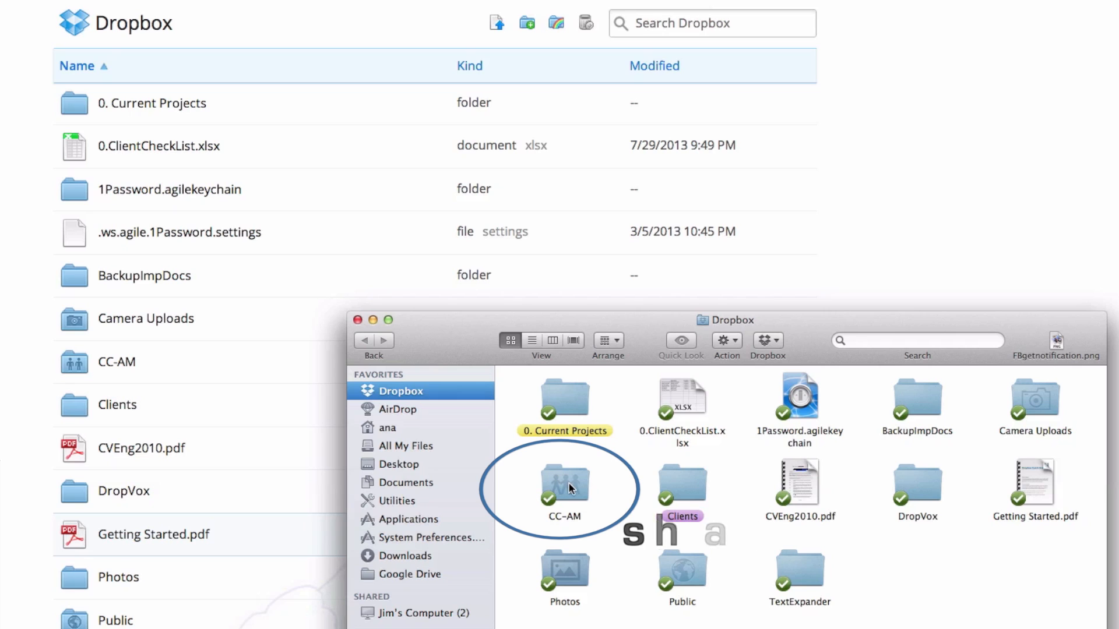
pyautogui.doubleClick(564, 489)
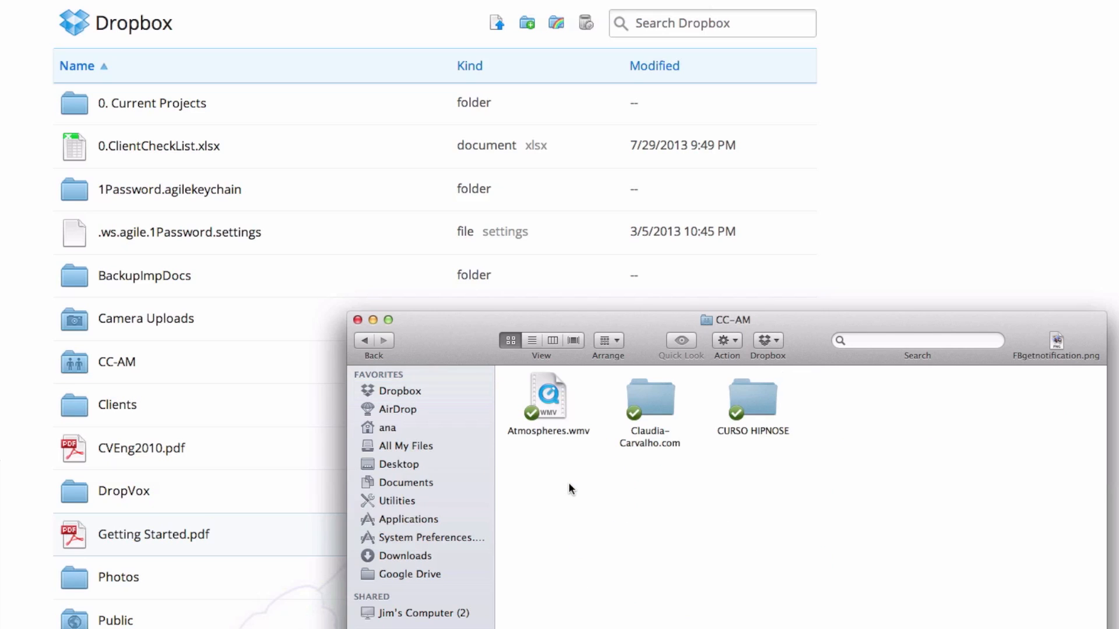
pyautogui.moveTo(866, 451)
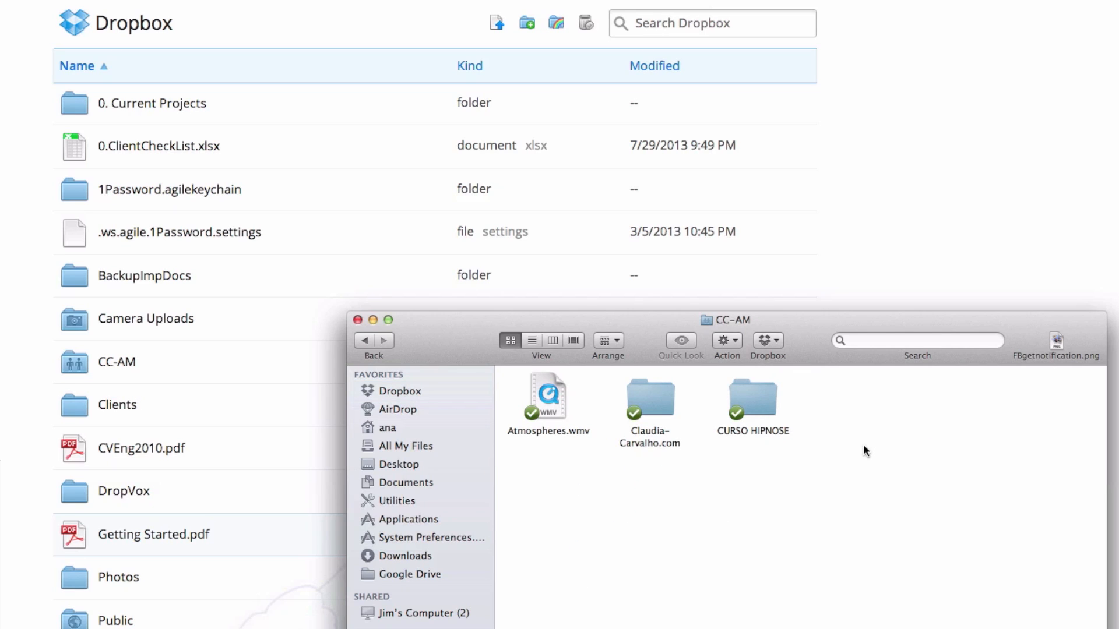
pyautogui.moveTo(378, 343)
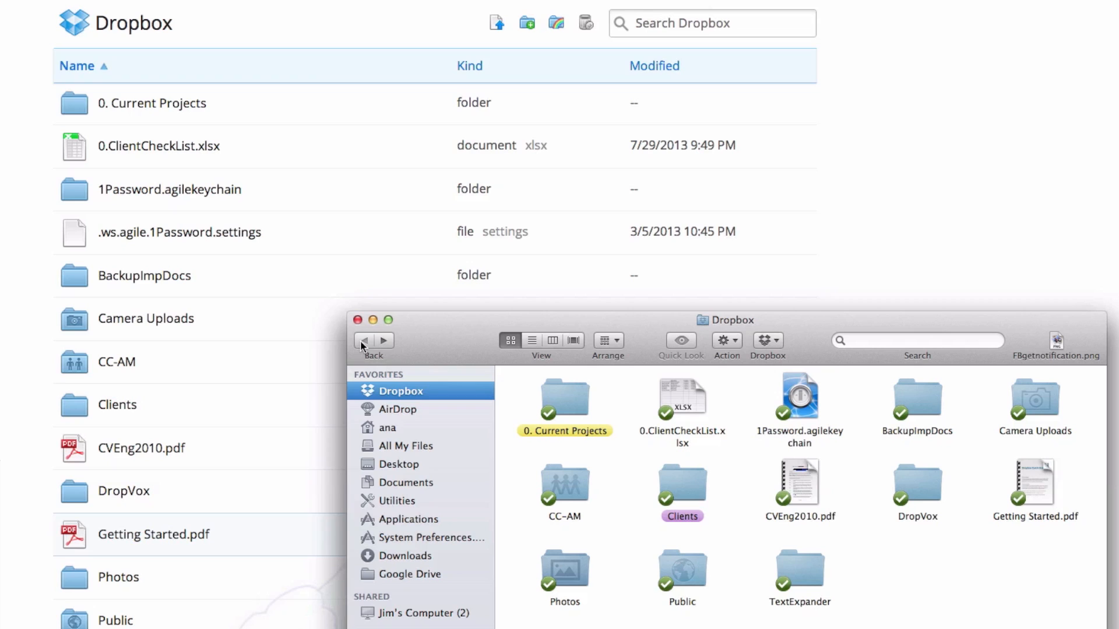
pyautogui.moveTo(575, 493)
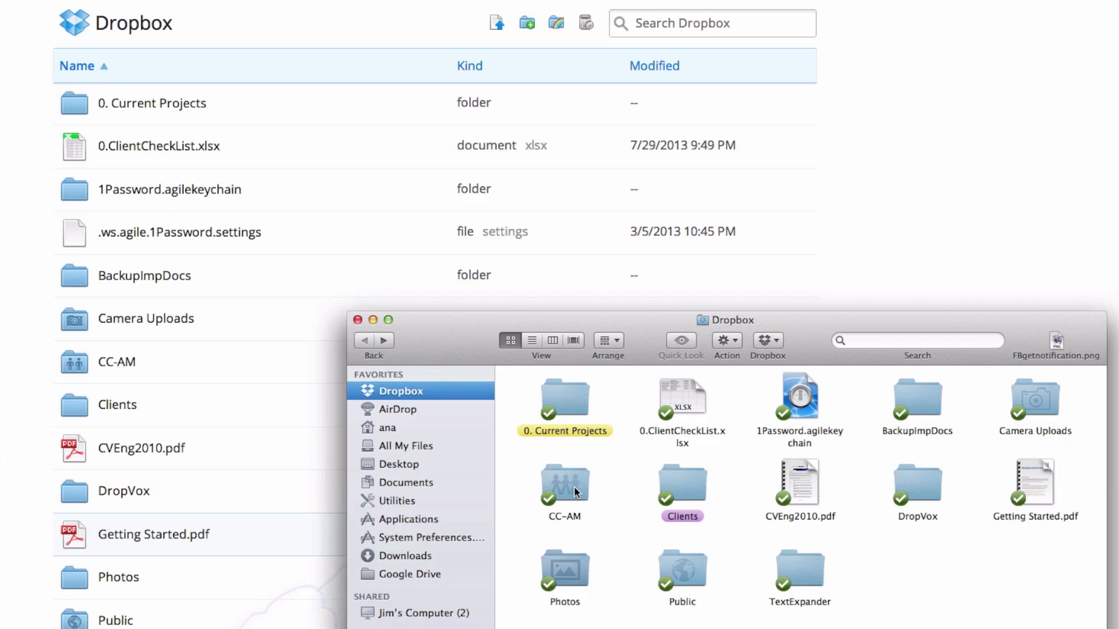
pyautogui.moveTo(701, 493)
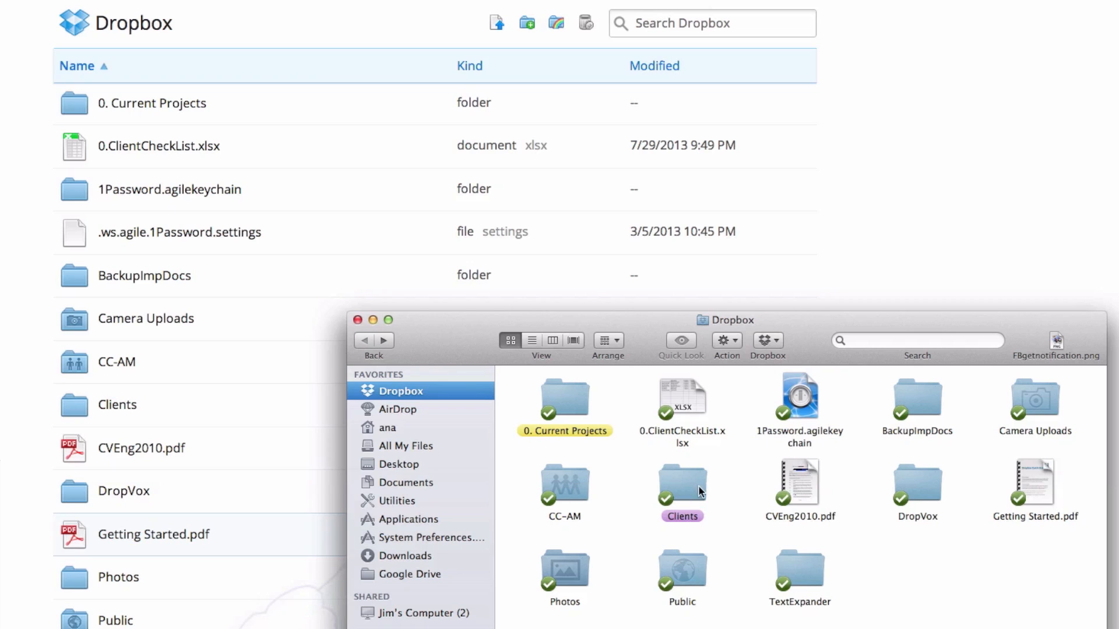
pyautogui.moveTo(707, 476)
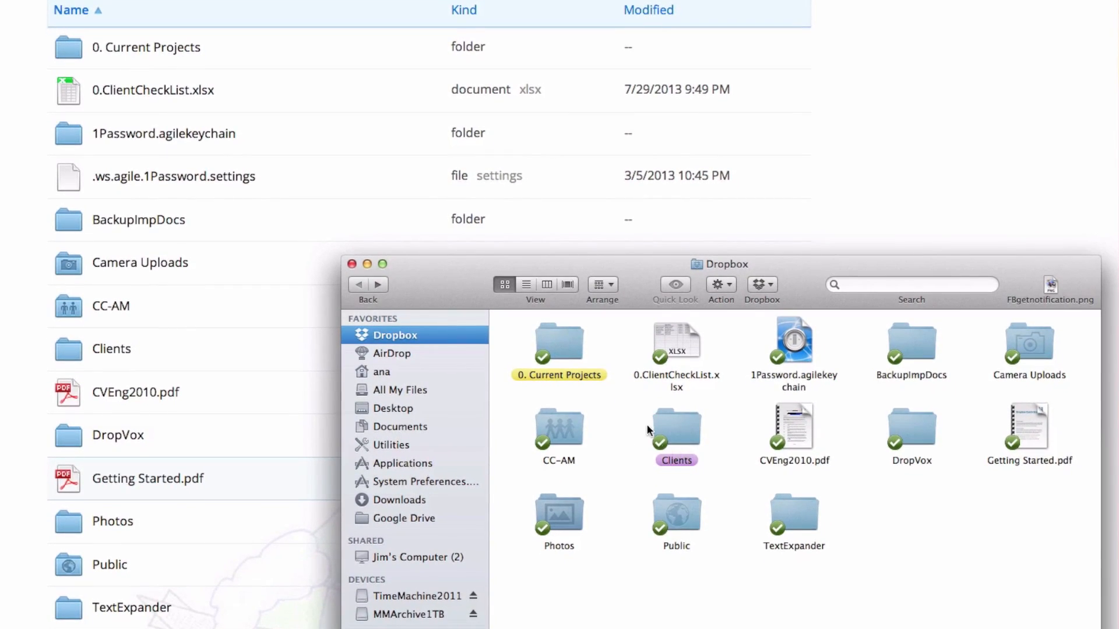
pyautogui.moveTo(660, 422)
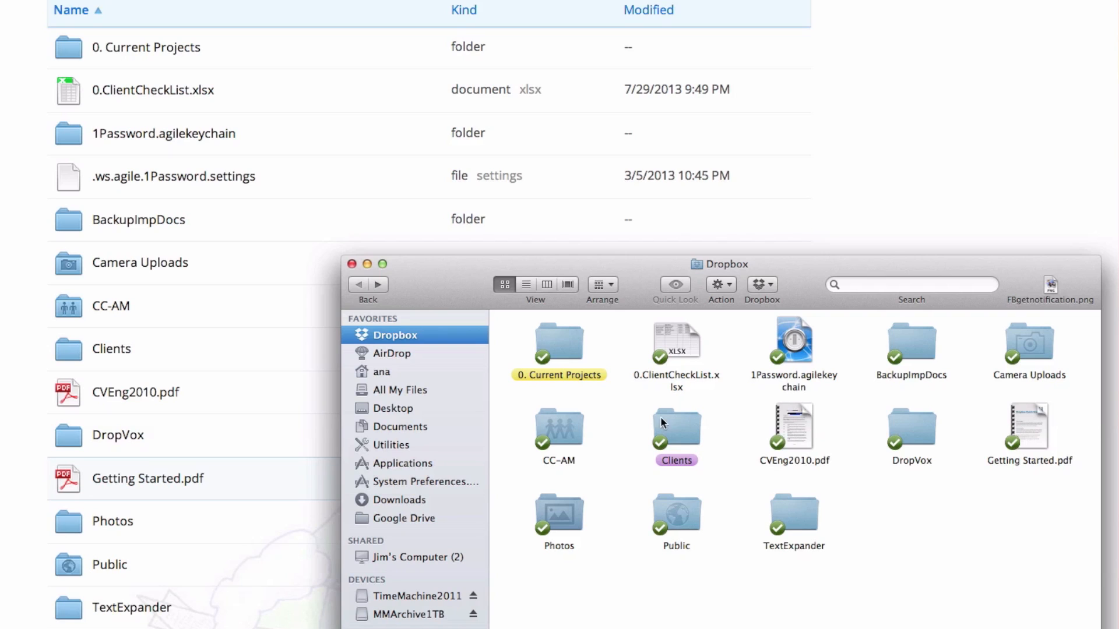
pyautogui.moveTo(703, 422)
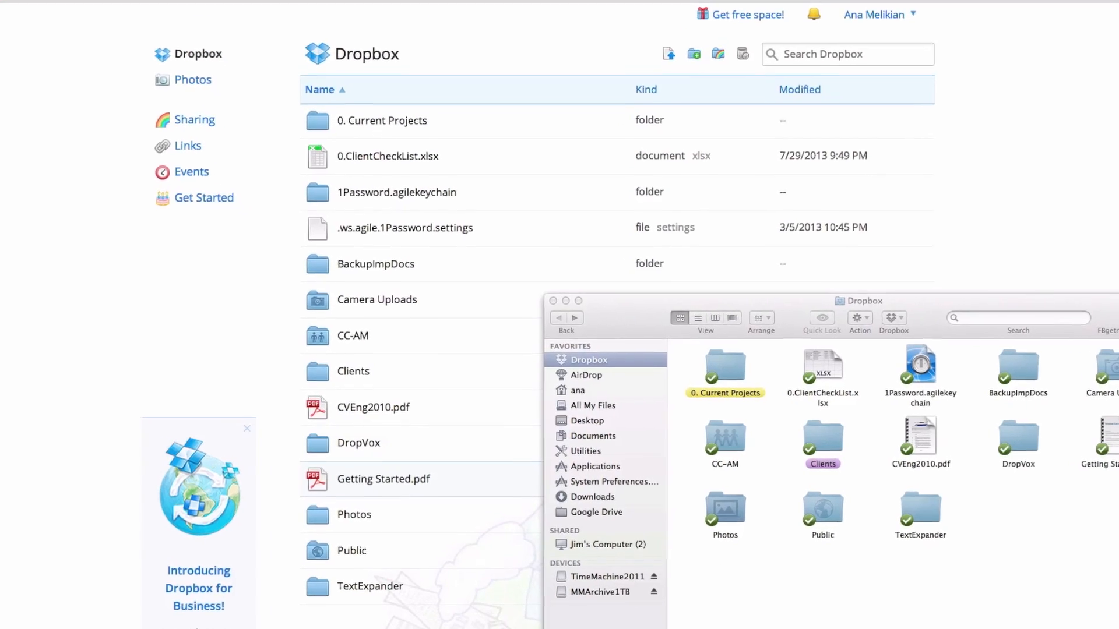
pyautogui.scroll(-3)
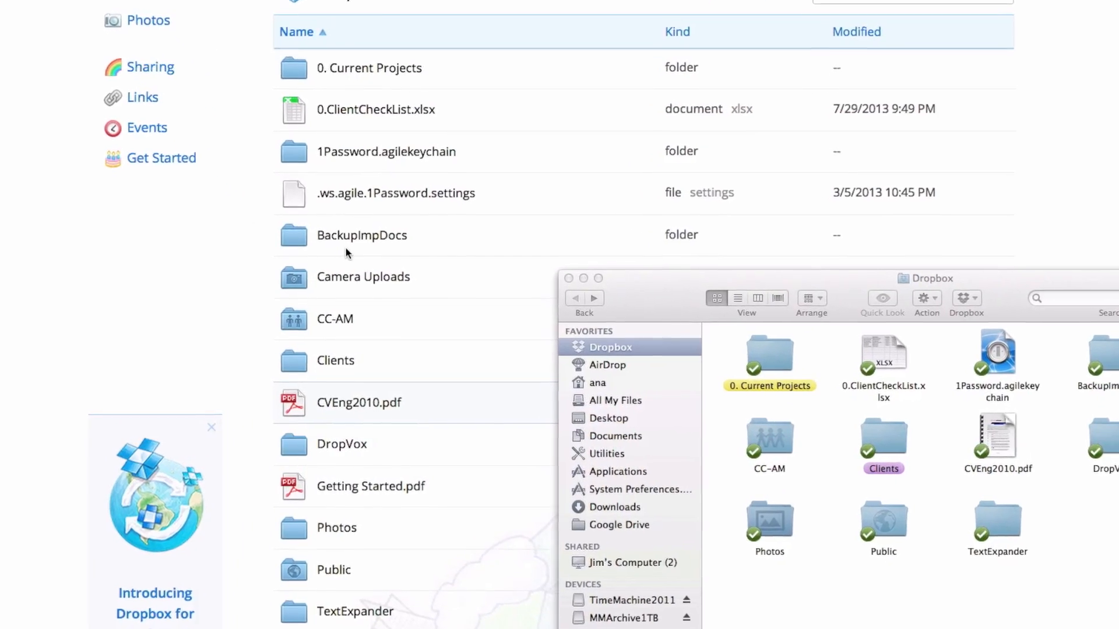
pyautogui.scroll(-3)
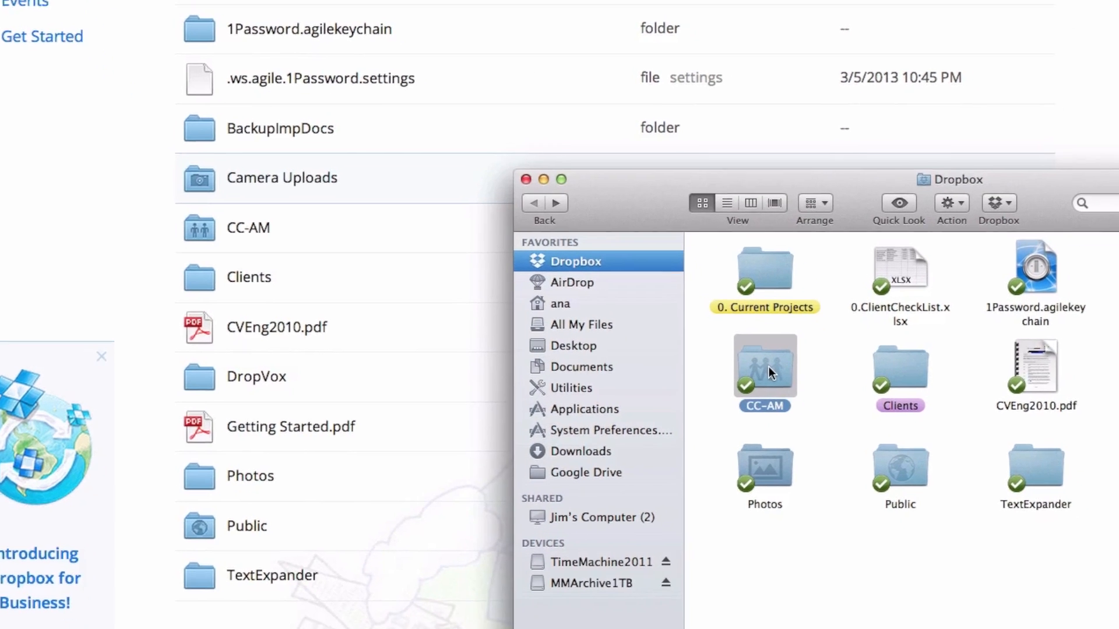
pyautogui.rightClick(763, 371)
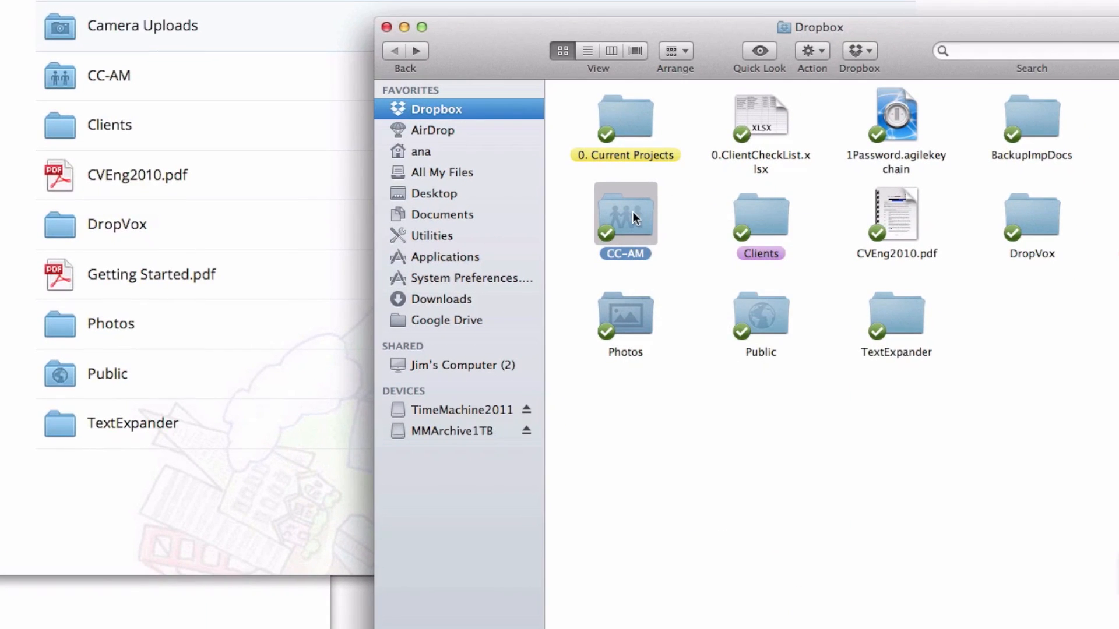
# Bring up the CC-AM folder's context menu with Share Dropbox Link and View on Dropbox.com.
pyautogui.rightClick(624, 214)
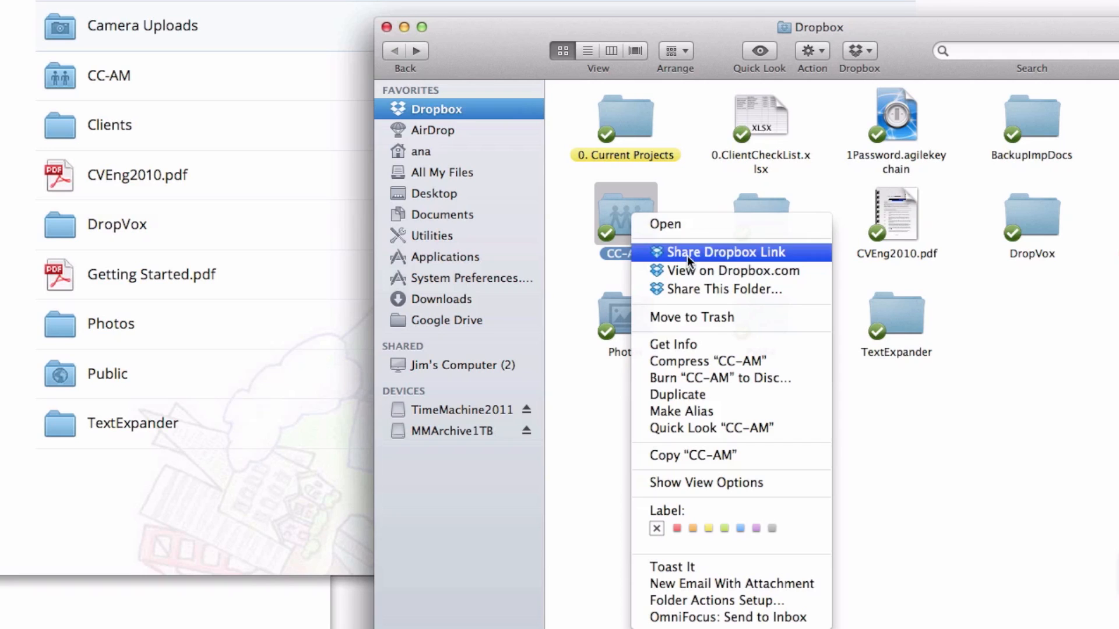
pyautogui.moveTo(708, 271)
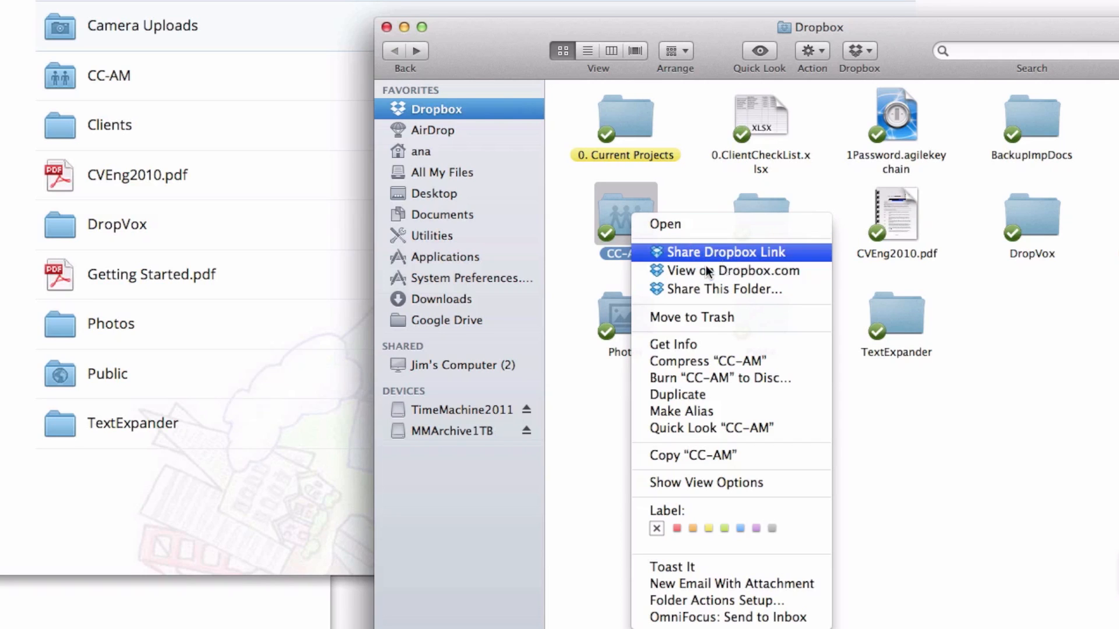
pyautogui.moveTo(731, 270)
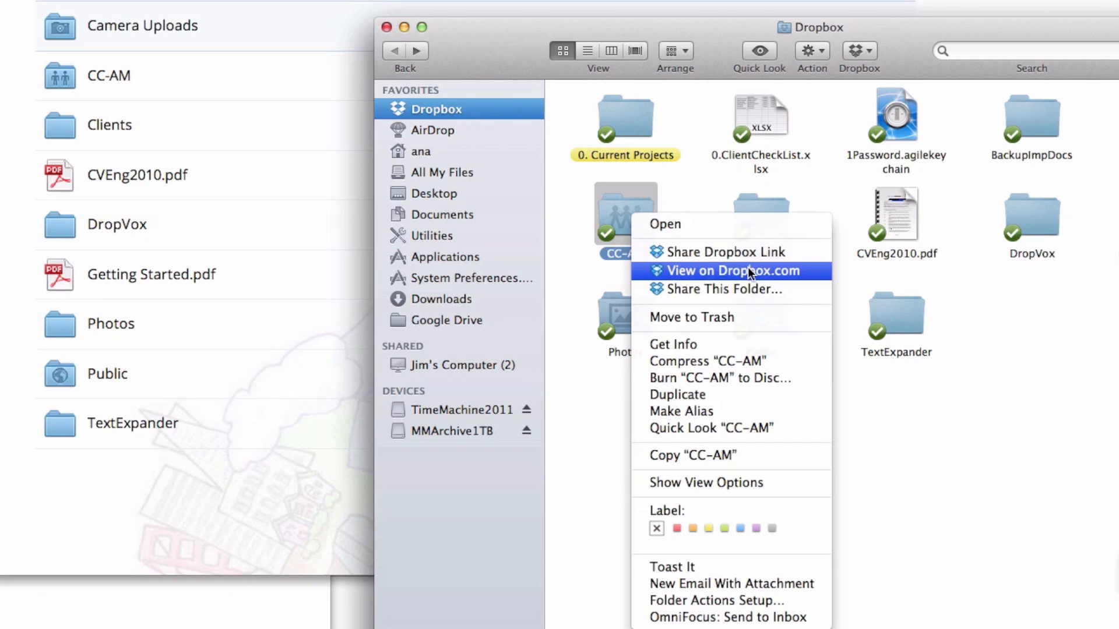
pyautogui.moveTo(721, 289)
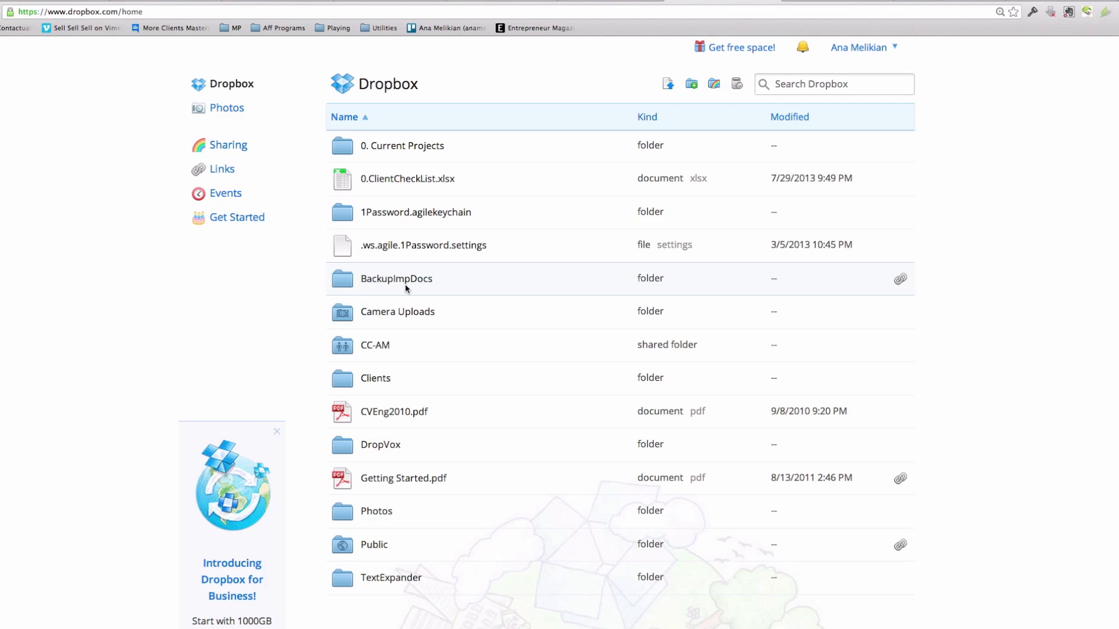
pyautogui.moveTo(416, 290)
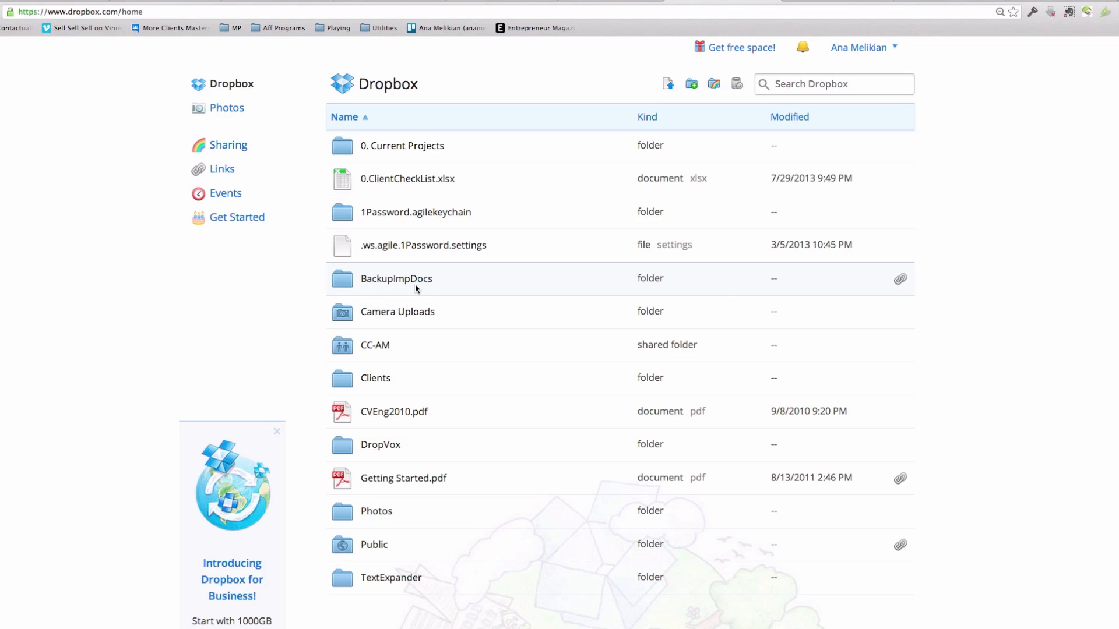
pyautogui.moveTo(528, 317)
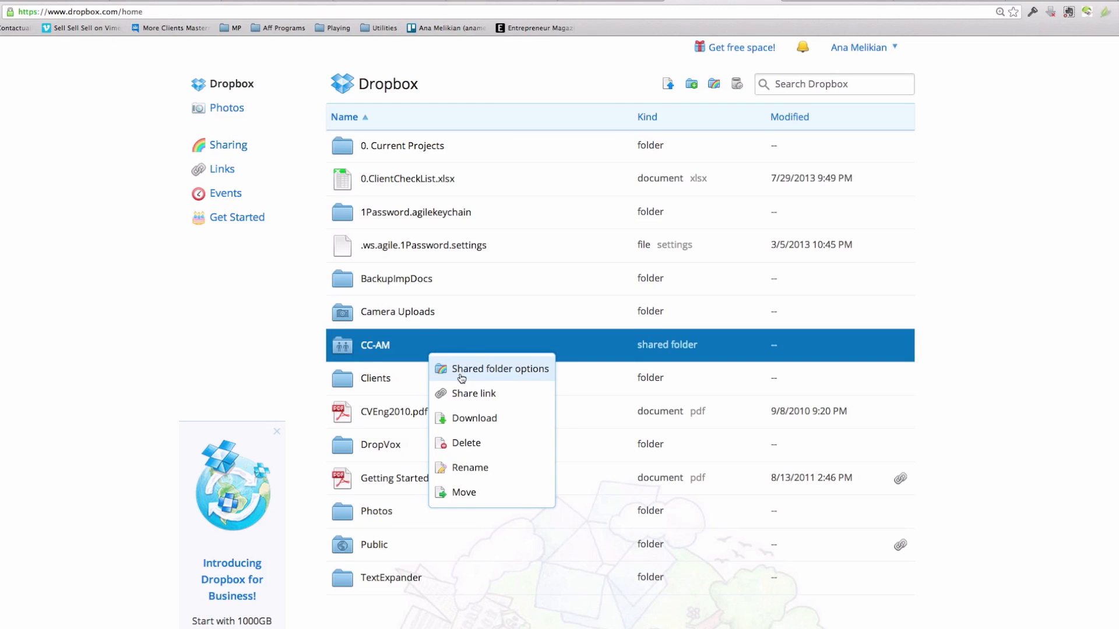
pyautogui.moveTo(468, 370)
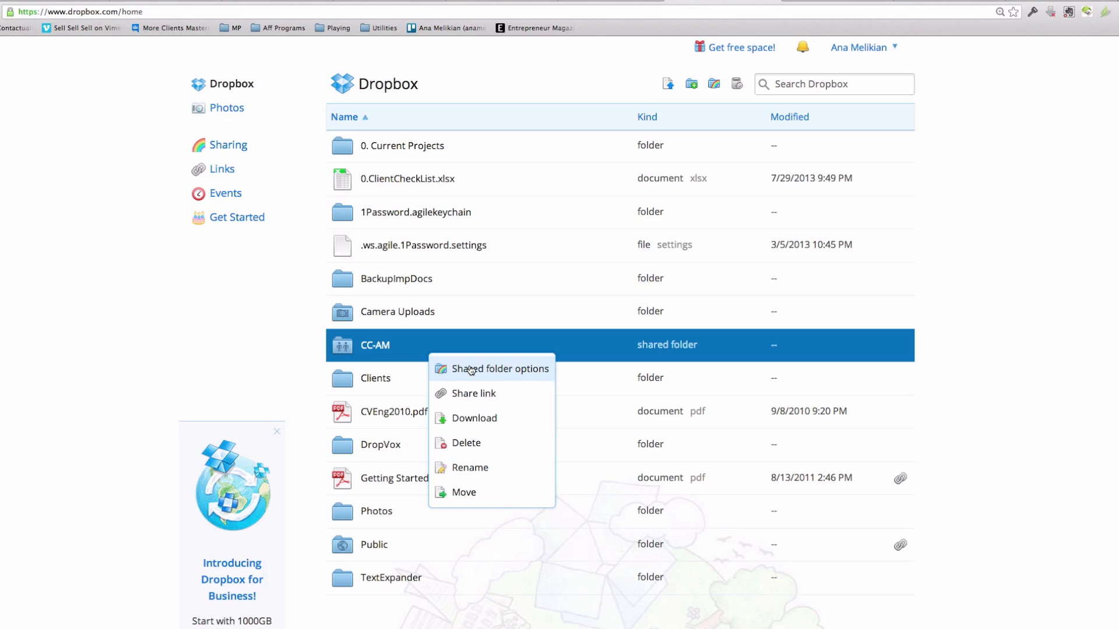
pyautogui.click(500, 369)
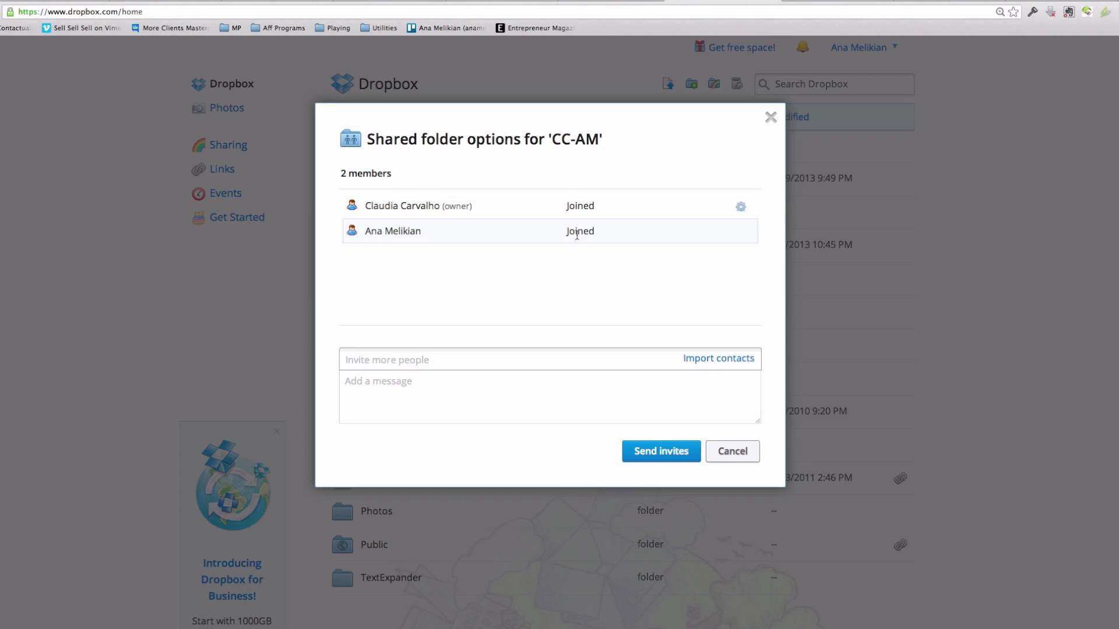
pyautogui.moveTo(403, 206)
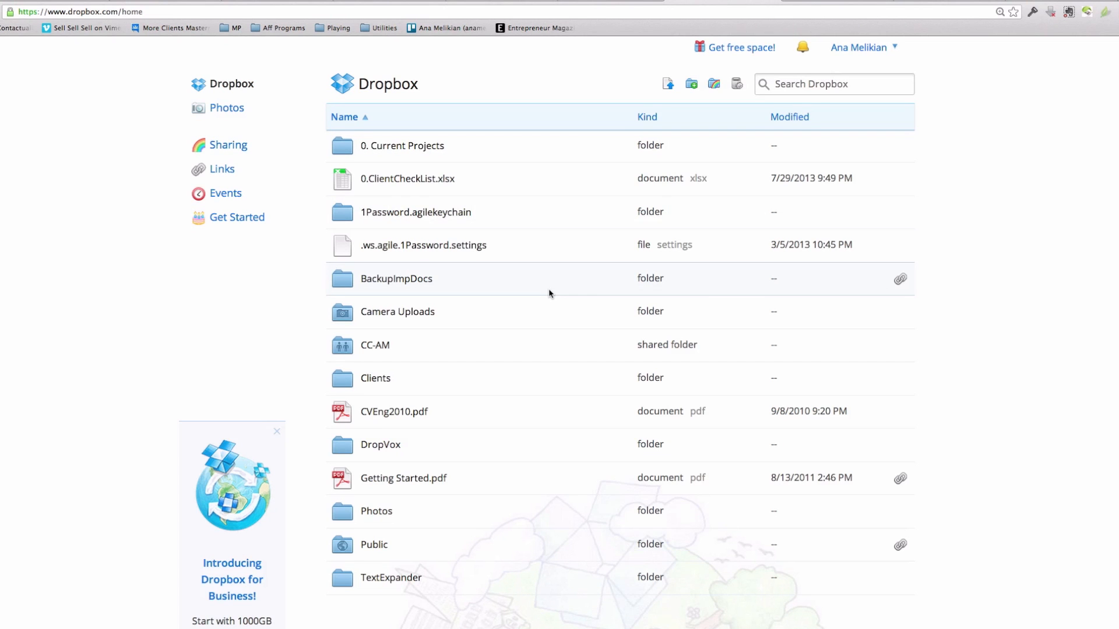
pyautogui.click(401, 146)
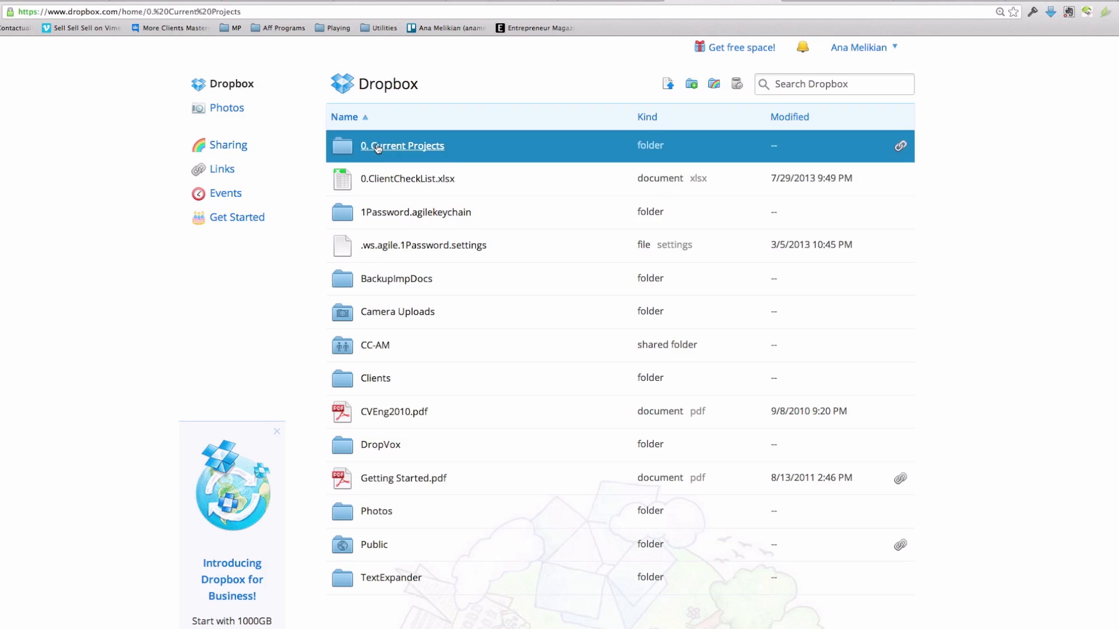
# Open 0. Current Projects and inspect the #AMAZE VOM shared folder's members and options.
pyautogui.click(401, 146)
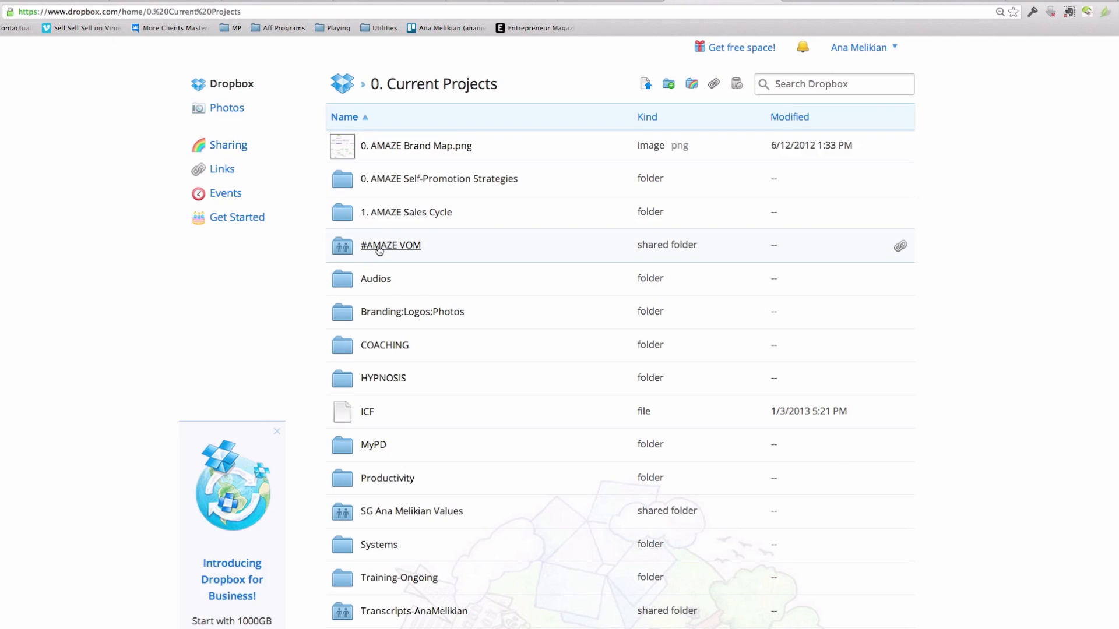
pyautogui.click(391, 245)
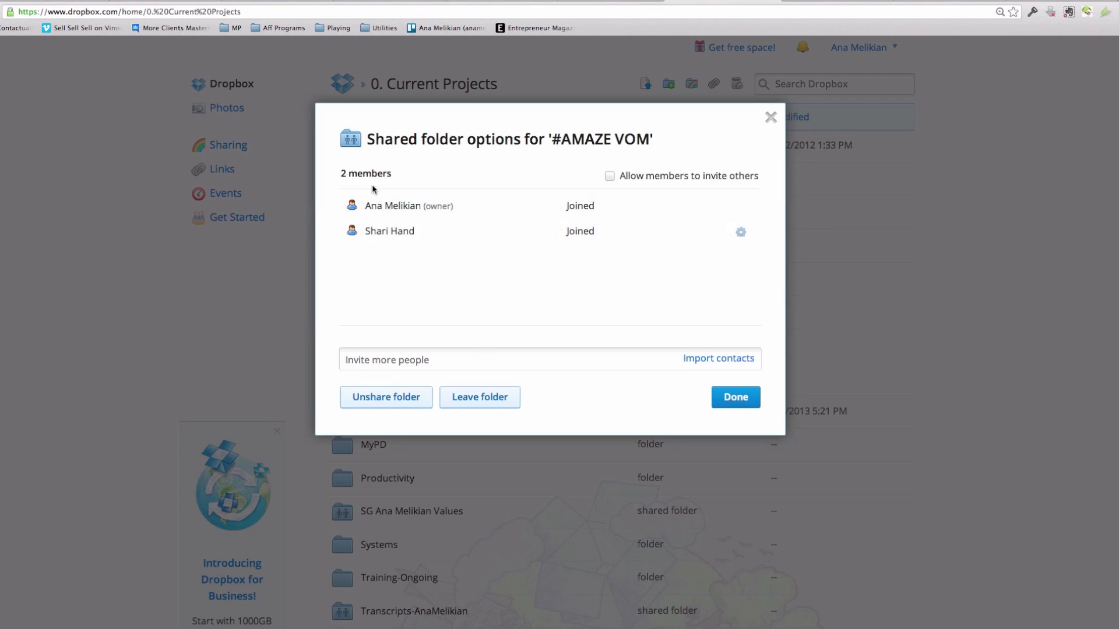
pyautogui.click(740, 232)
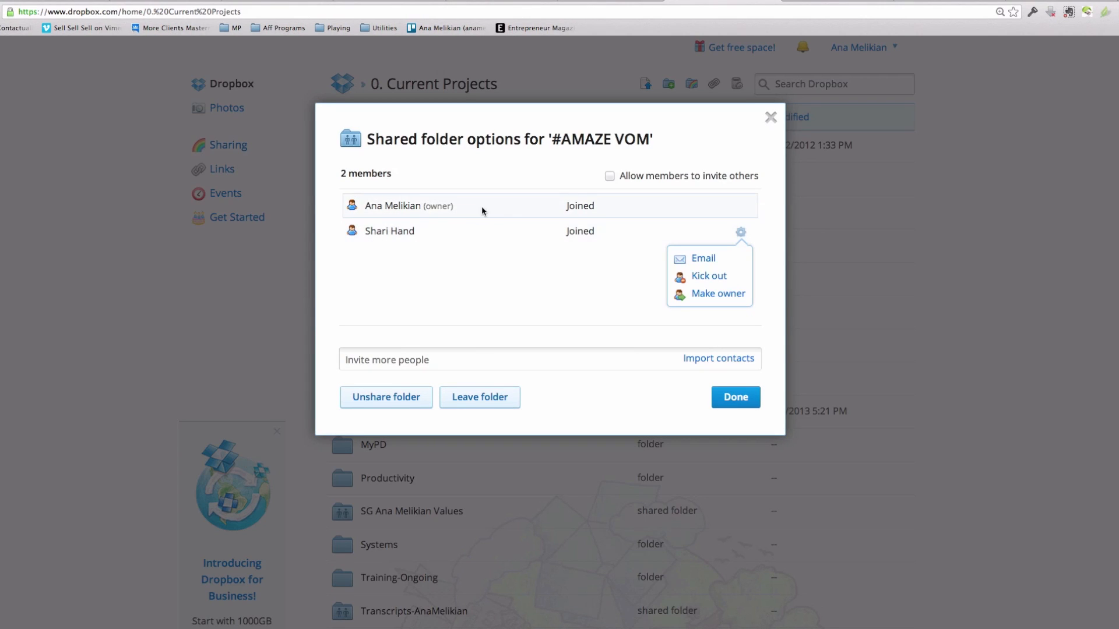
pyautogui.moveTo(703, 258)
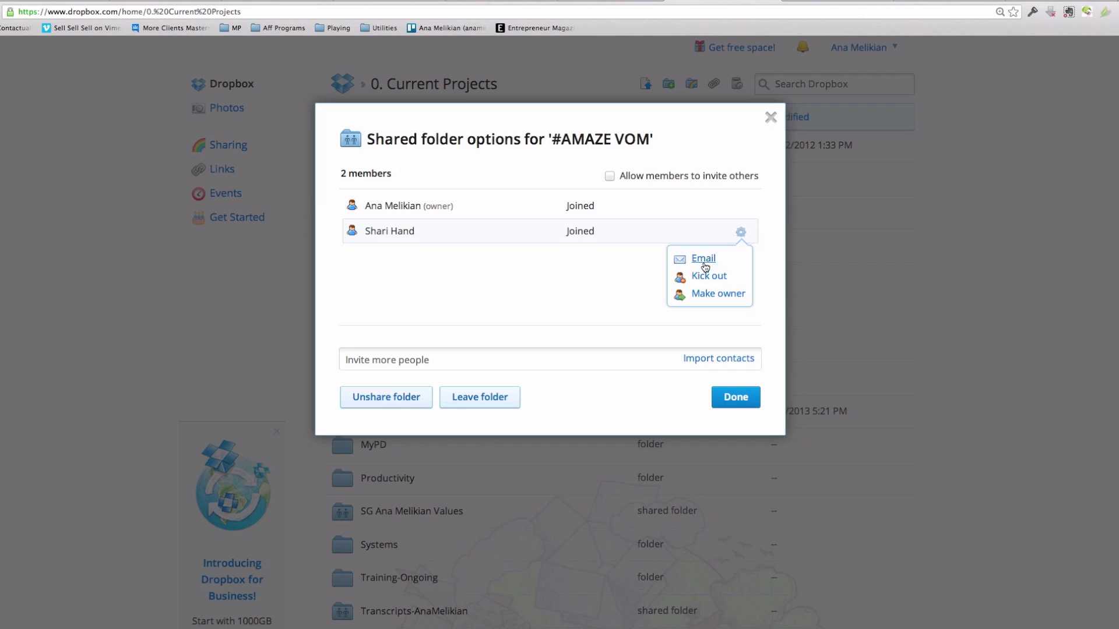
pyautogui.moveTo(720, 278)
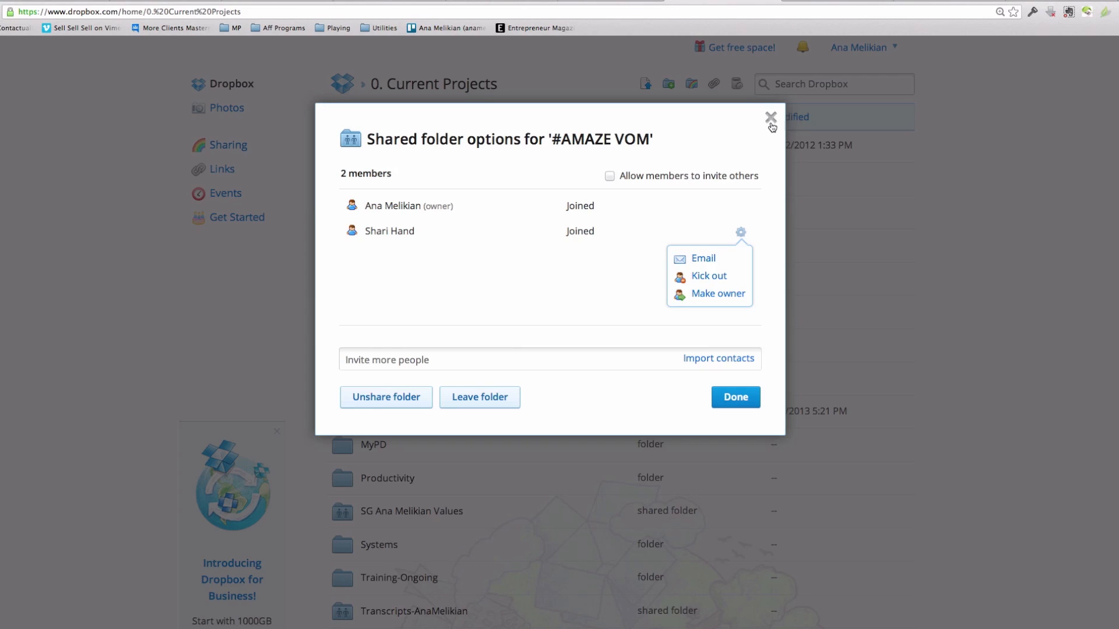
pyautogui.click(770, 117)
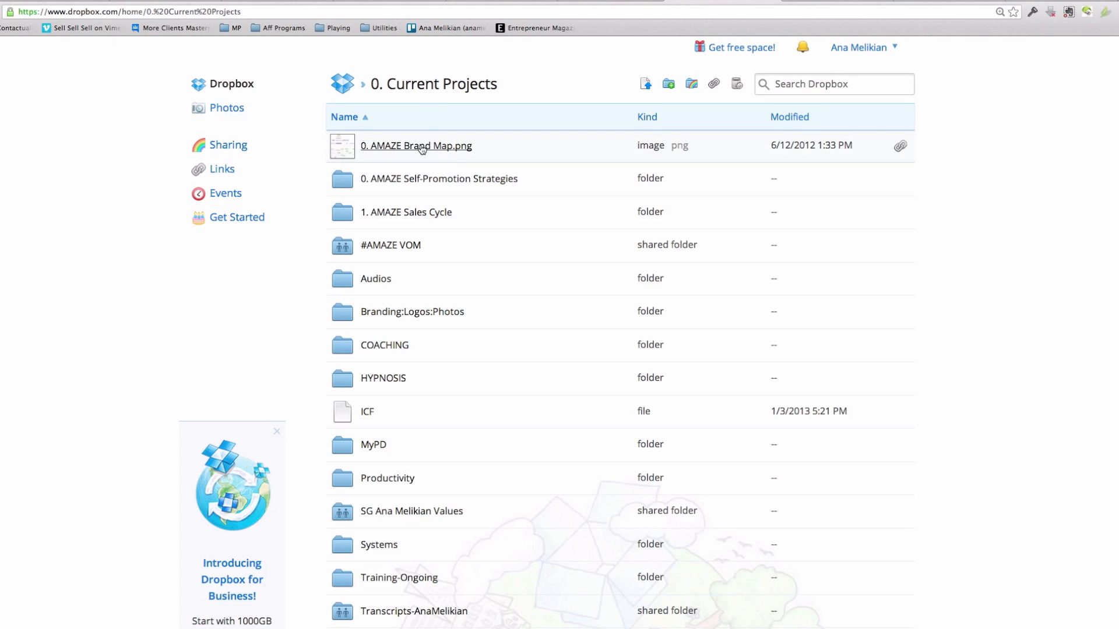
# Create a share link for 0. AMAZE Brand Map.png and open its share page.
pyautogui.rightClick(416, 145)
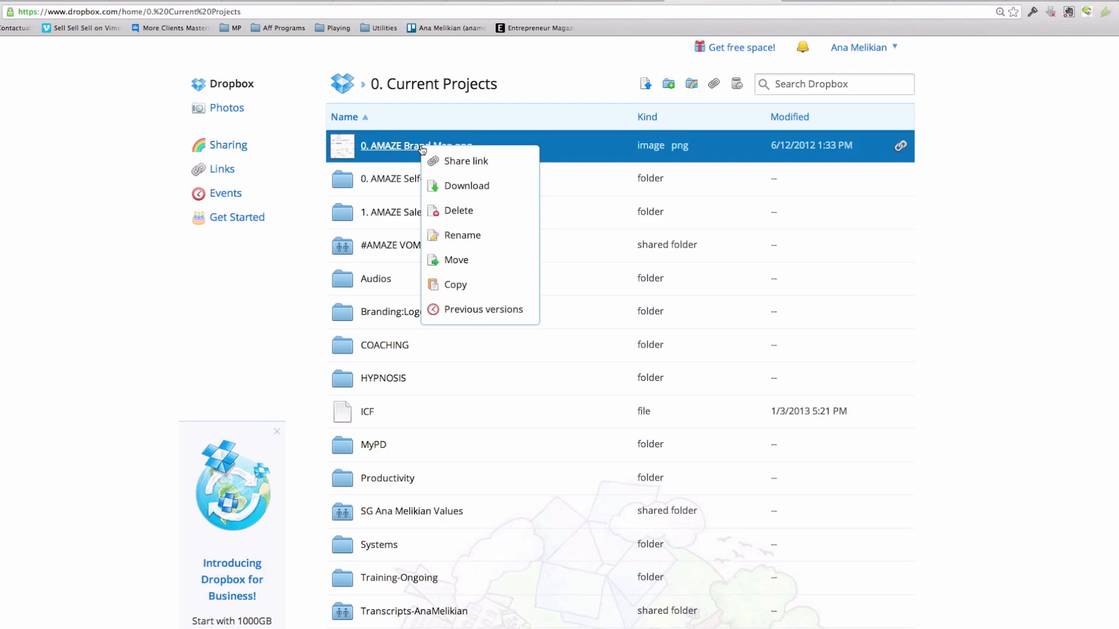
pyautogui.moveTo(466, 161)
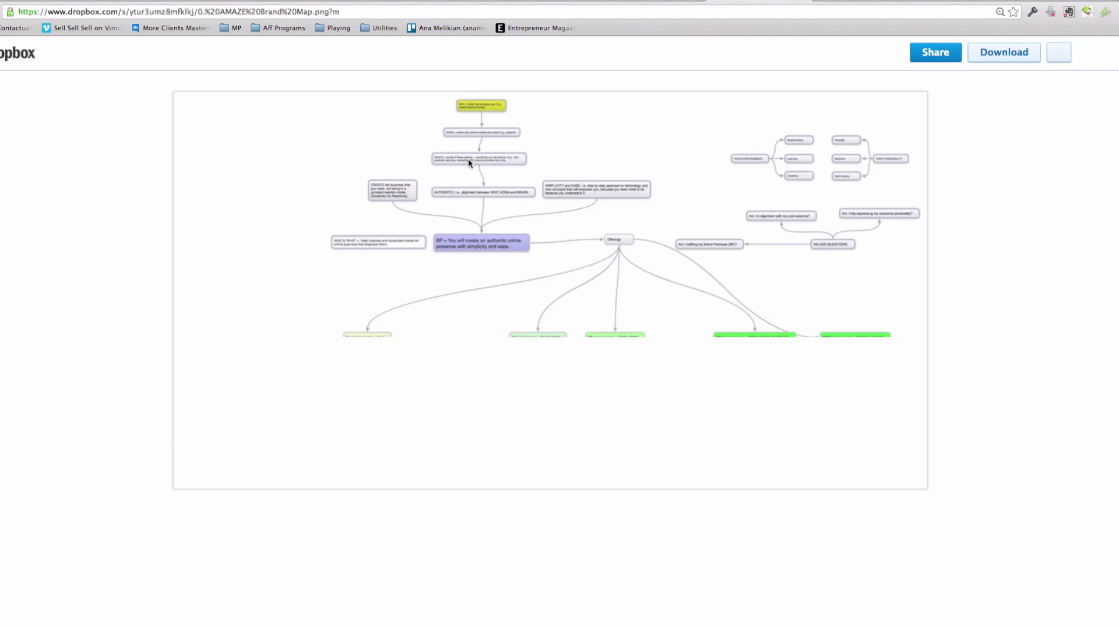
pyautogui.click(935, 52)
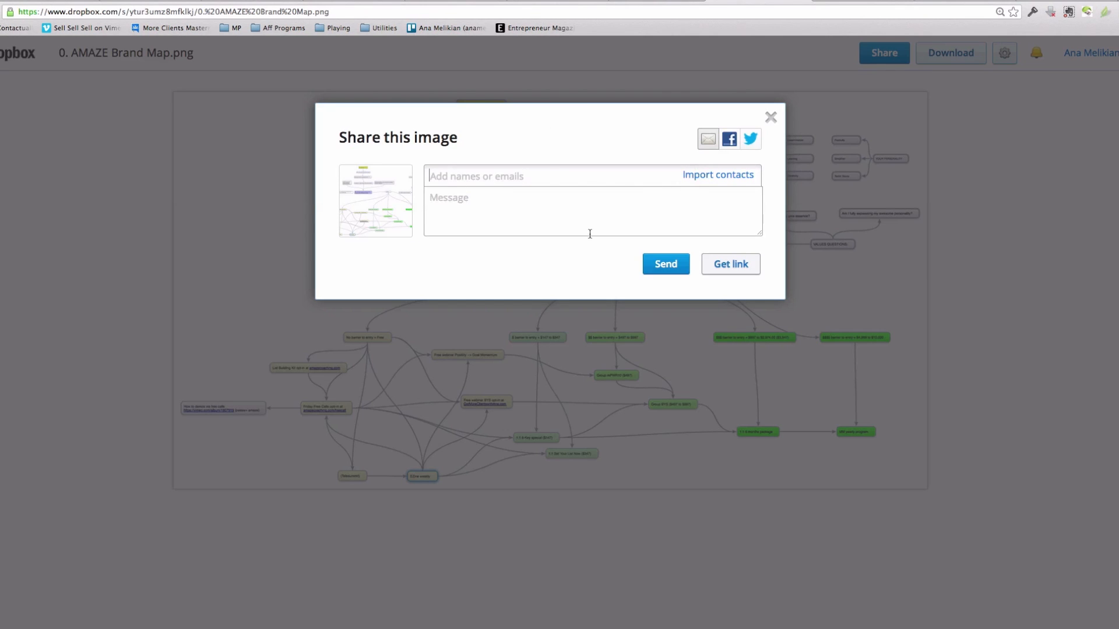
pyautogui.click(729, 264)
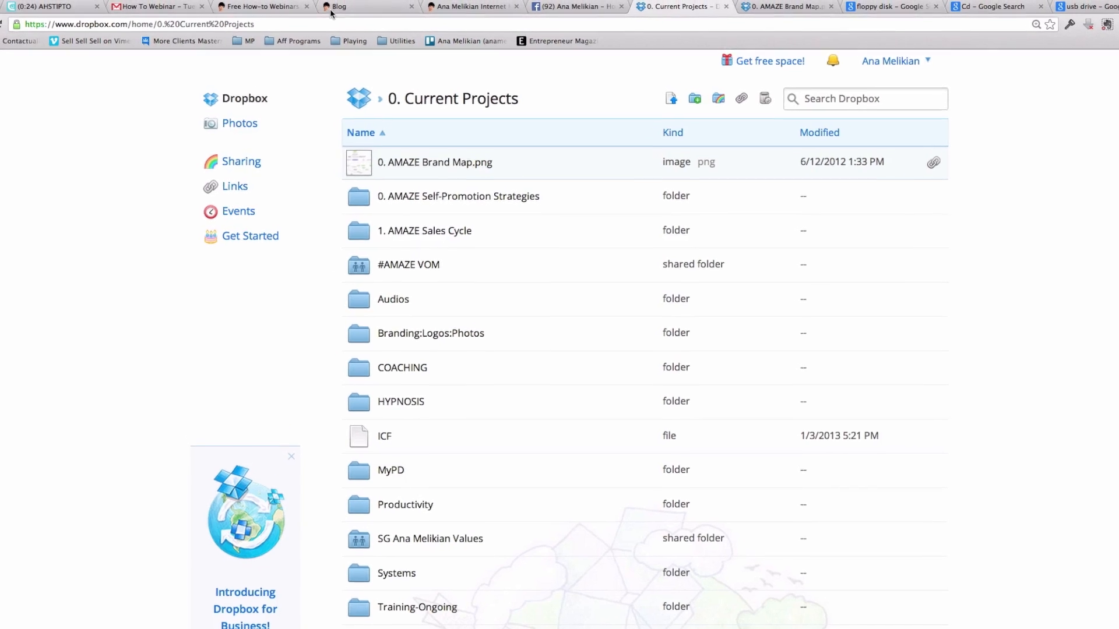
# Switch to the Blog tab and scroll through the Google Presentation embedding post.
pyautogui.click(346, 7)
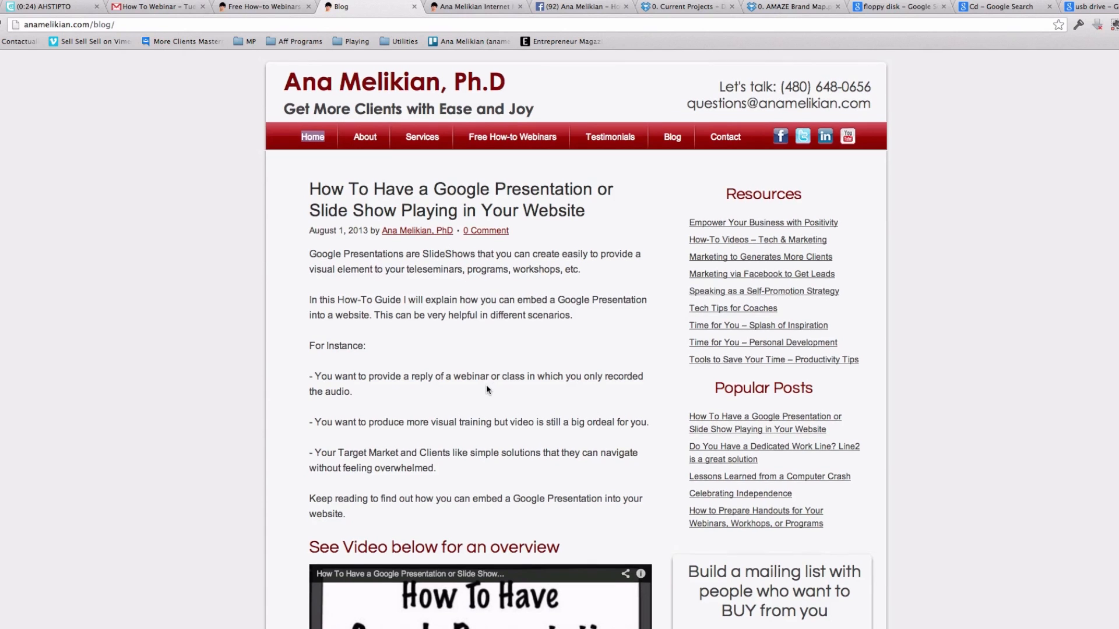
pyautogui.scroll(-3)
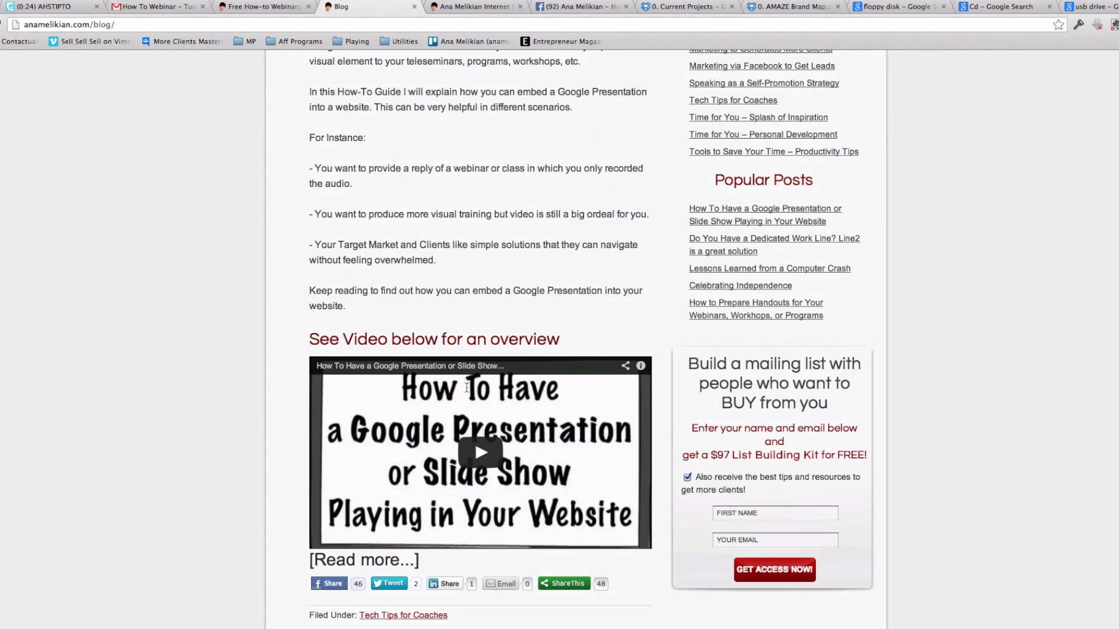
pyautogui.scroll(3)
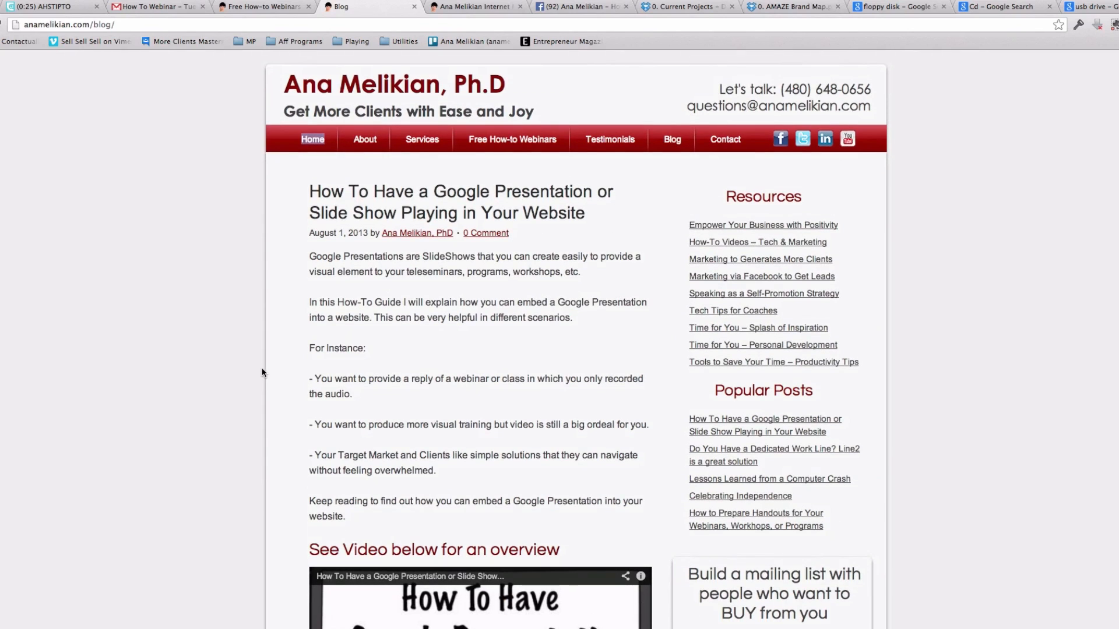
pyautogui.moveTo(489, 277)
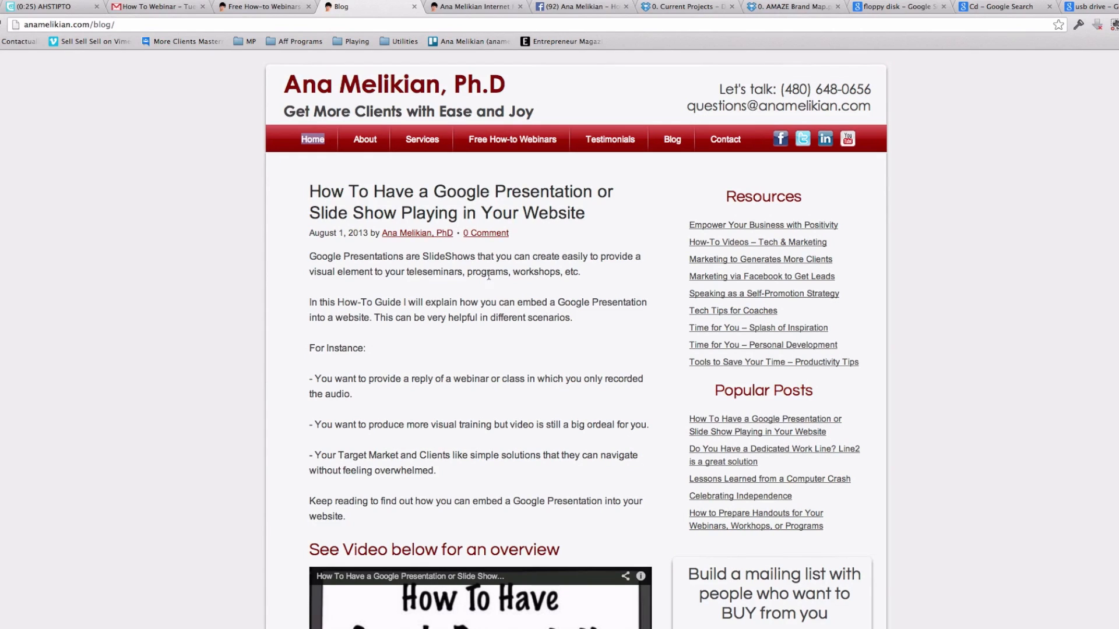
pyautogui.moveTo(515, 283)
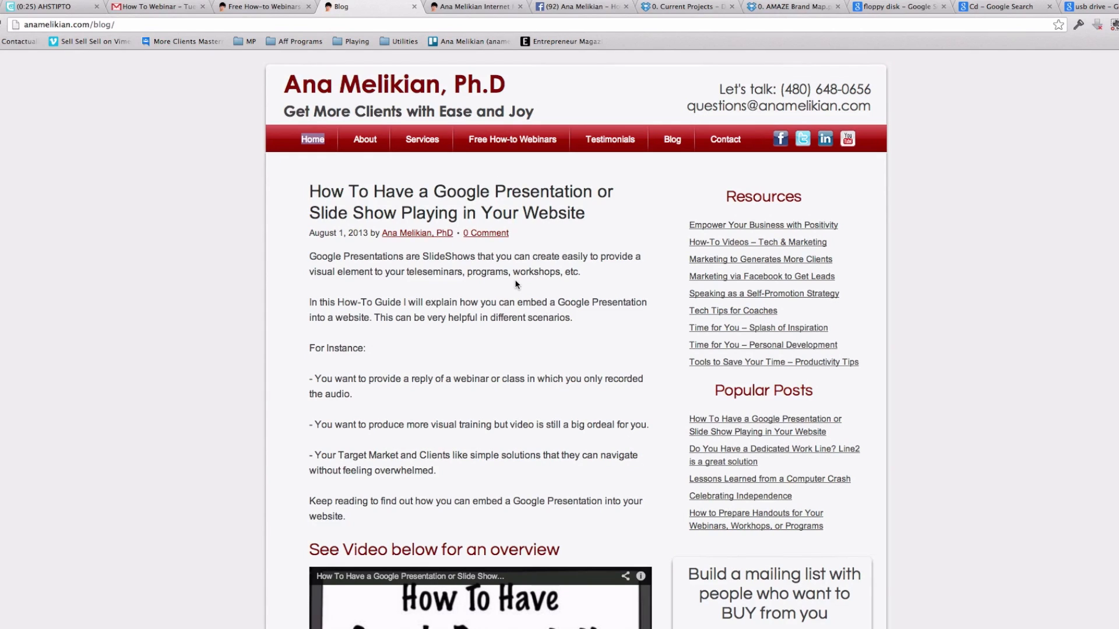
pyautogui.moveTo(197, 362)
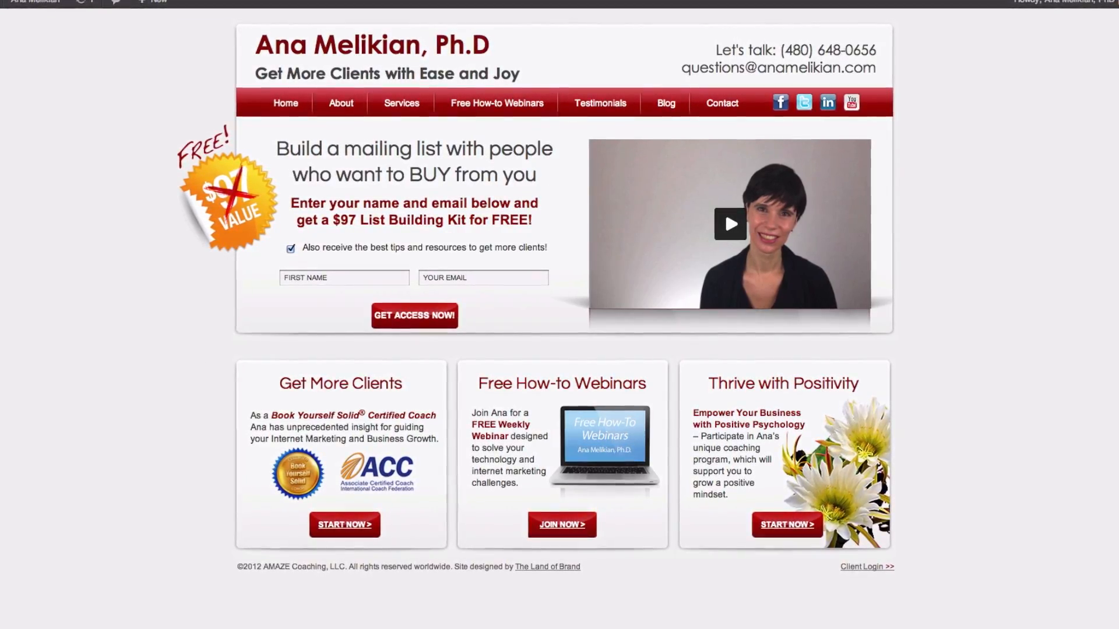
# Scroll the Ana Melikian home page past the mailing-list signup and service panels.
pyautogui.scroll(-3)
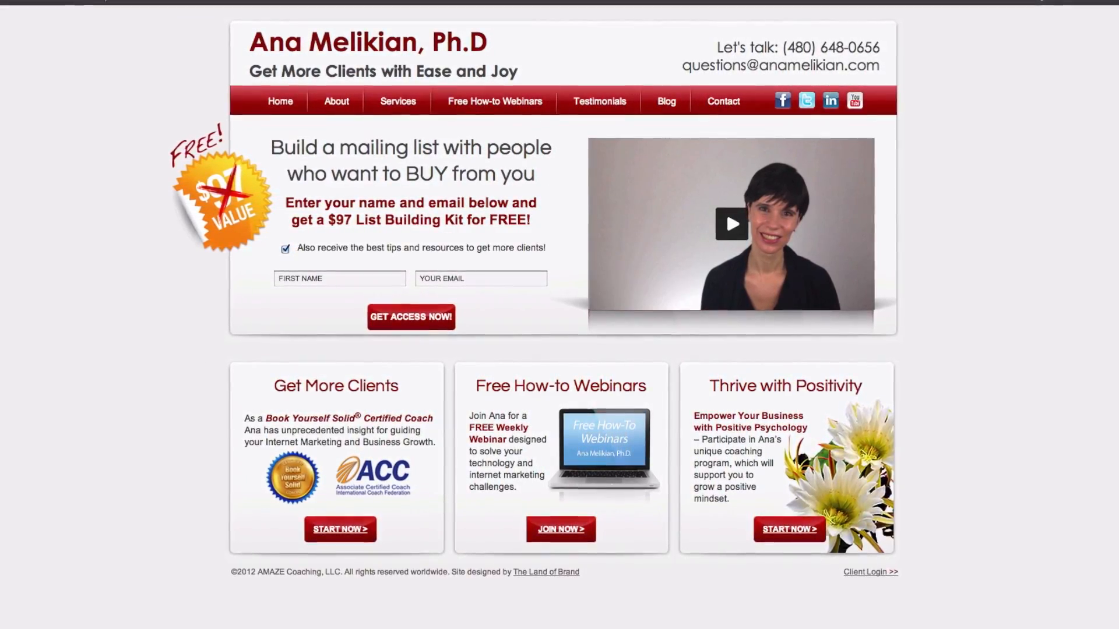